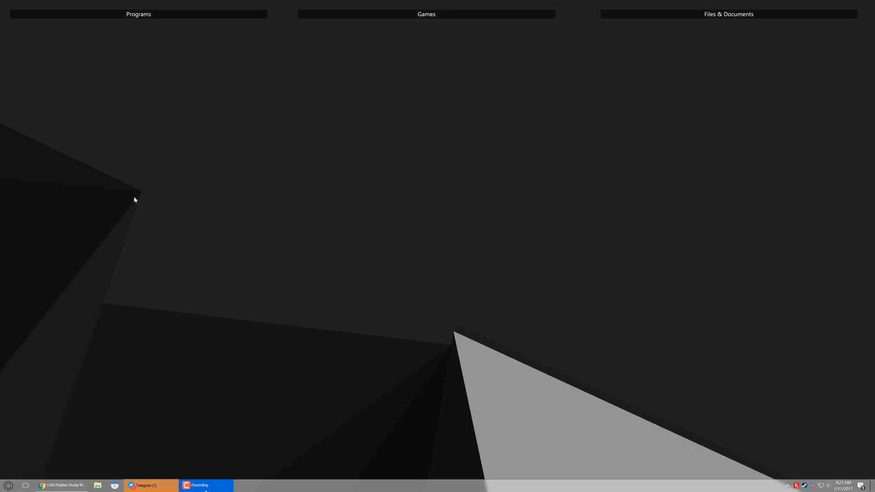
# Restore the USB Rubber Ducky Wiki in Chrome and scroll to the 'Quack like a Keyboard!' sample payload
pyautogui.click(62, 485)
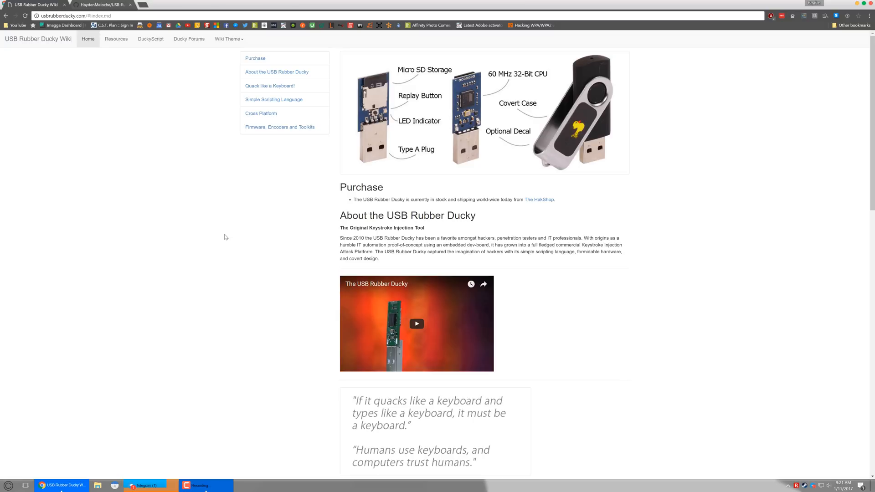
pyautogui.scroll(-3)
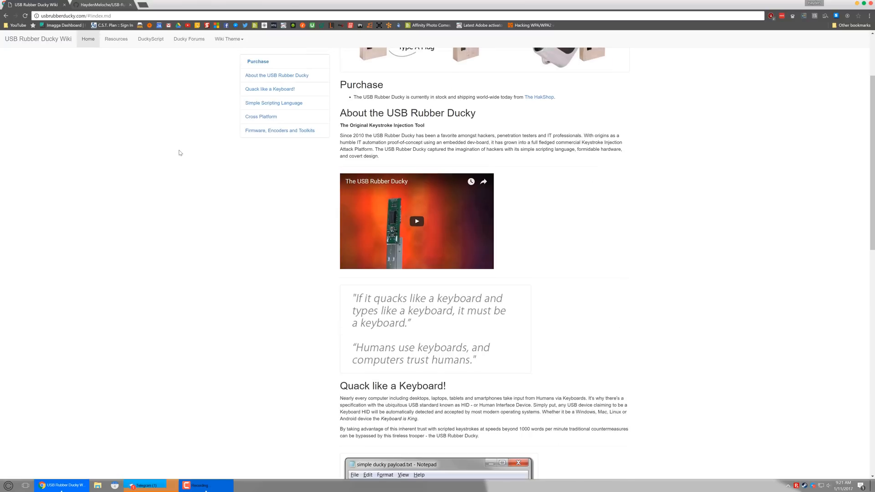
pyautogui.scroll(-3)
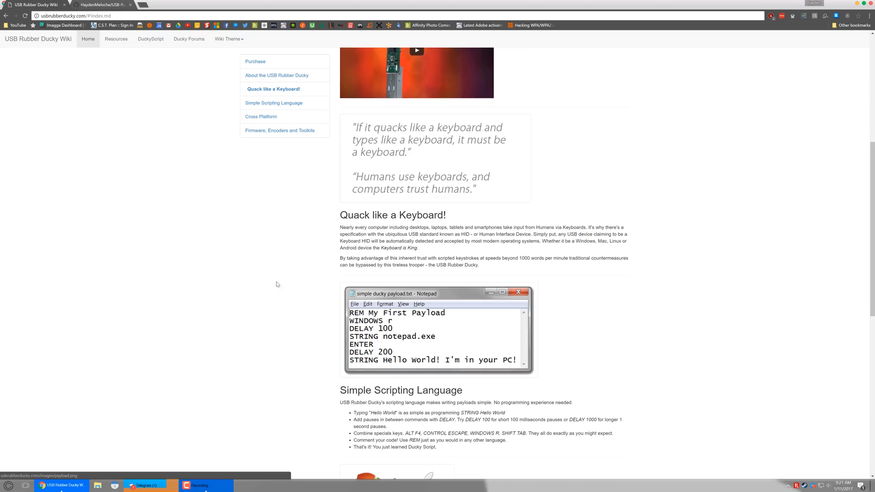
pyautogui.moveTo(258, 252)
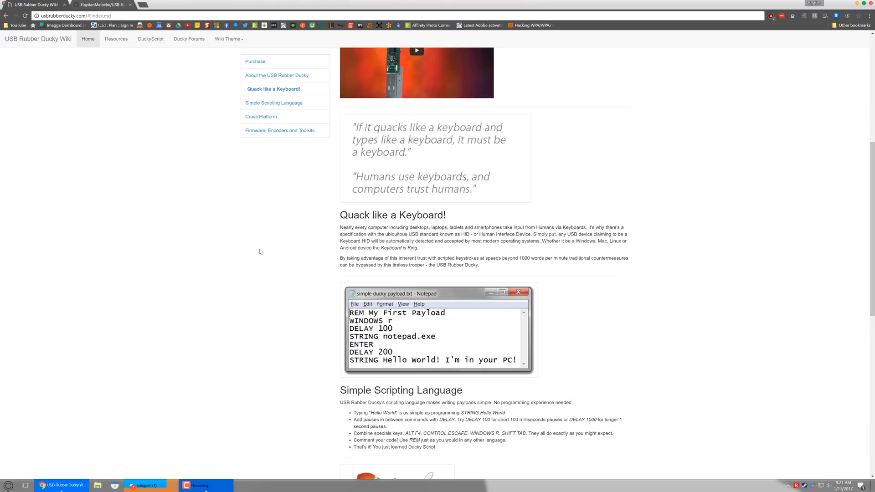
pyautogui.moveTo(160, 44)
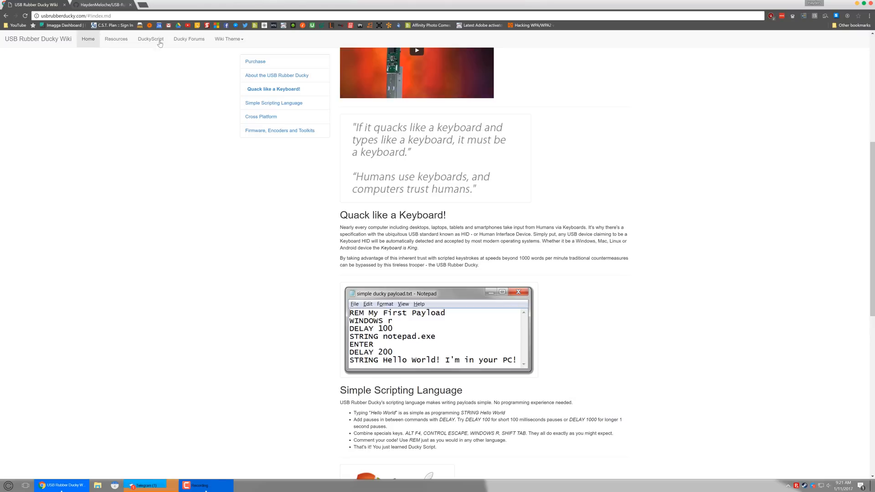
# From the toolkit repository's releases page, download Rubber.Ducky.Emulator.zip and restore down the browser
pyautogui.click(103, 5)
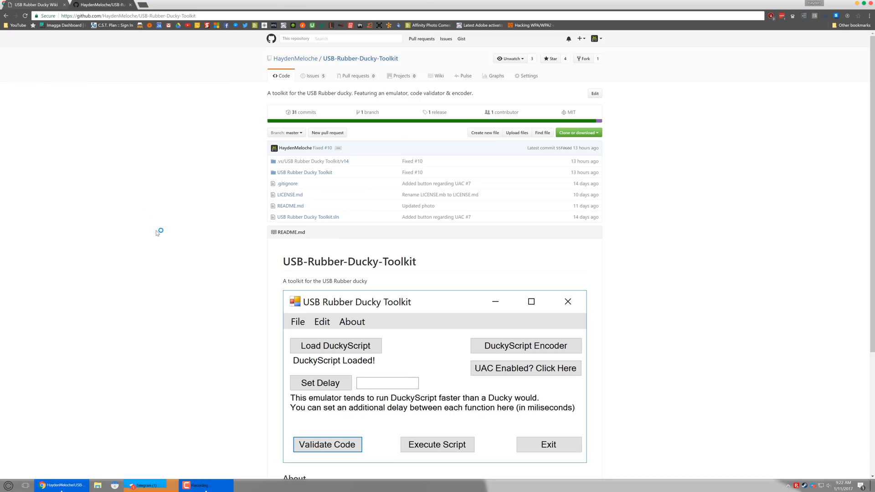
pyautogui.moveTo(157, 232)
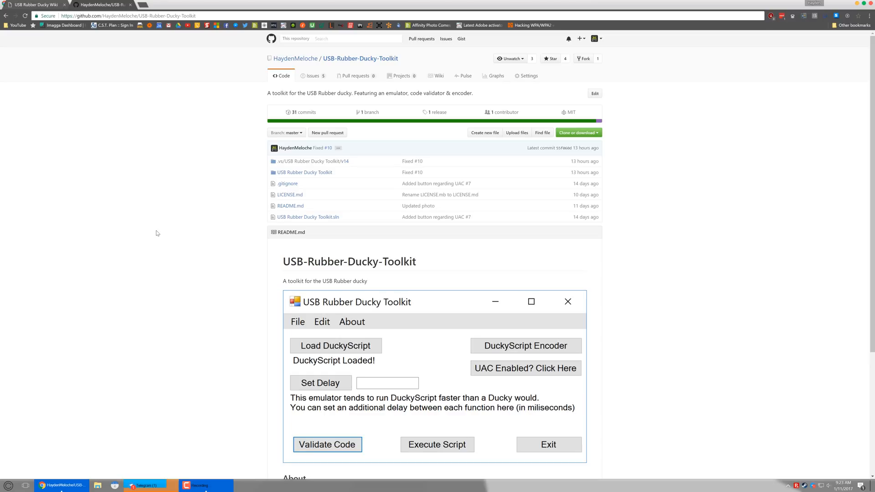
pyautogui.click(436, 112)
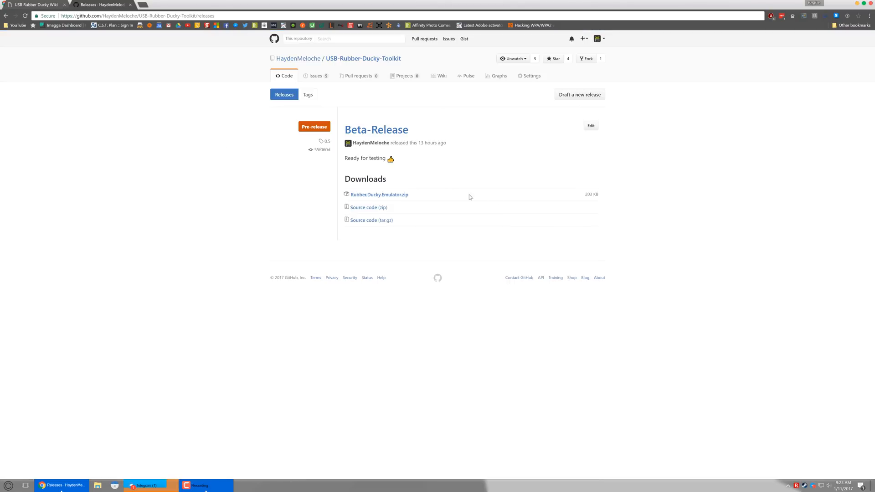
pyautogui.moveTo(379, 194)
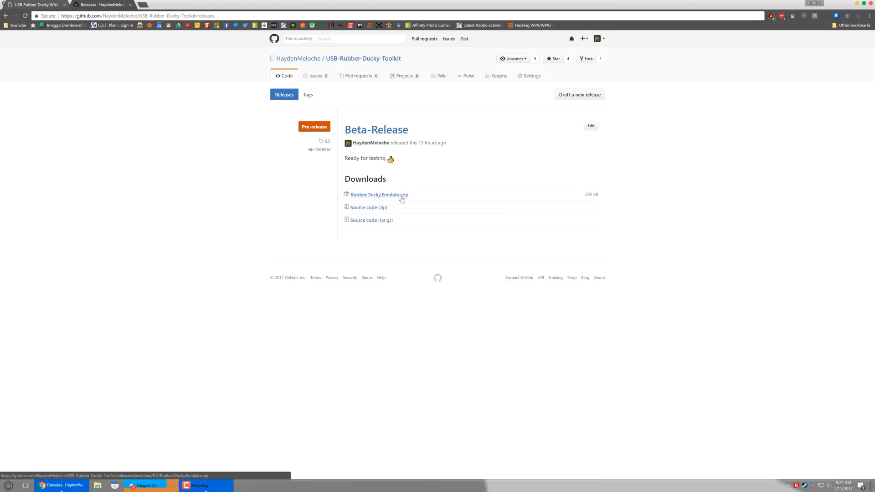
pyautogui.moveTo(352, 121)
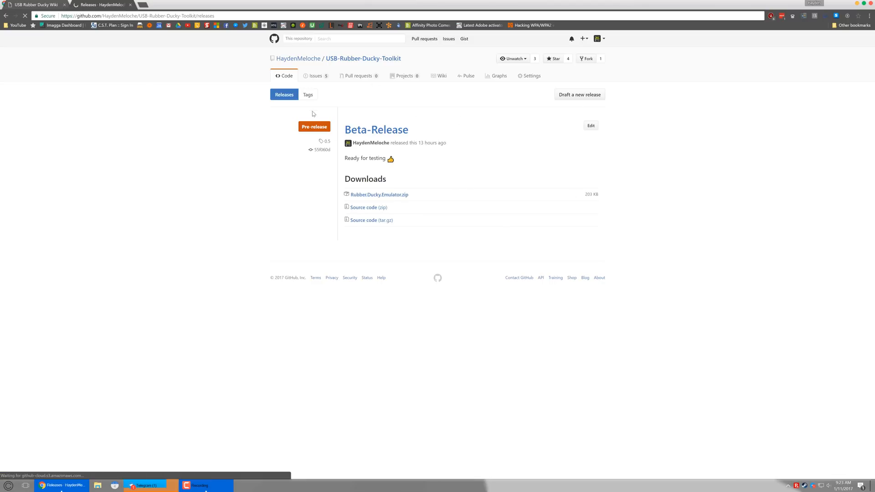
pyautogui.click(379, 194)
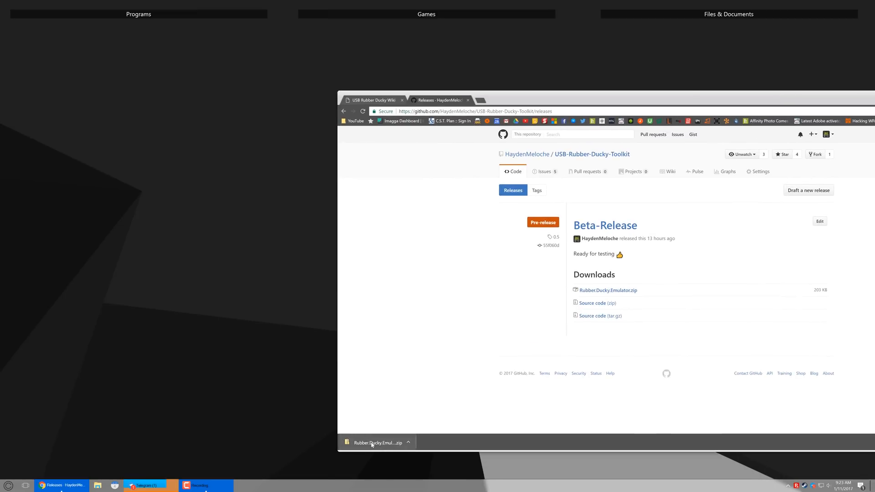
# Open the downloaded Rubber.Ducky.Emulator.zip and select the files inside it
pyautogui.click(379, 443)
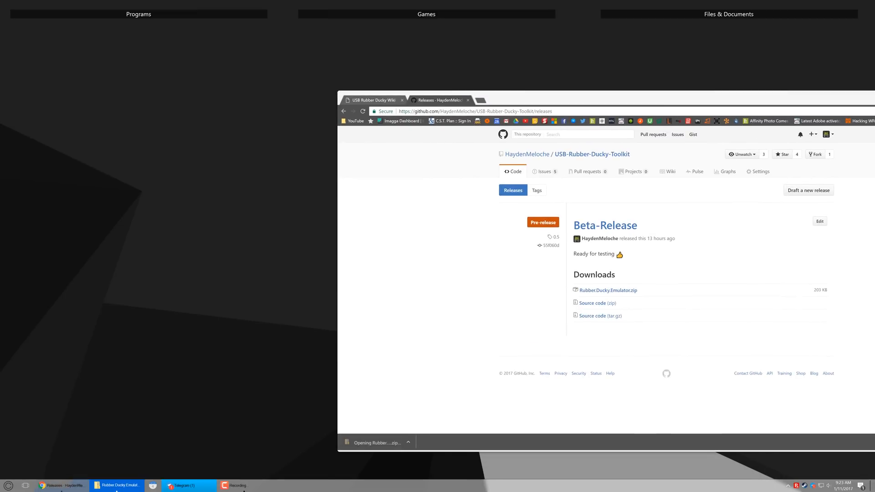
pyautogui.click(376, 443)
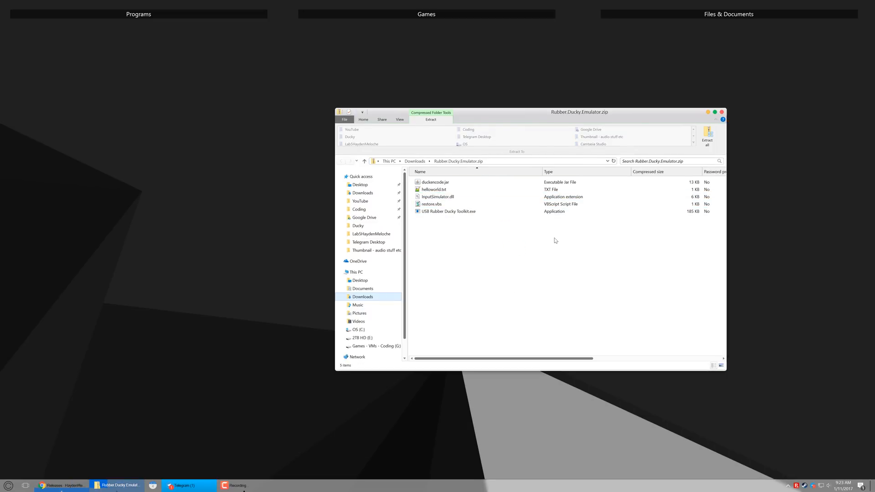
pyautogui.moveTo(490, 281)
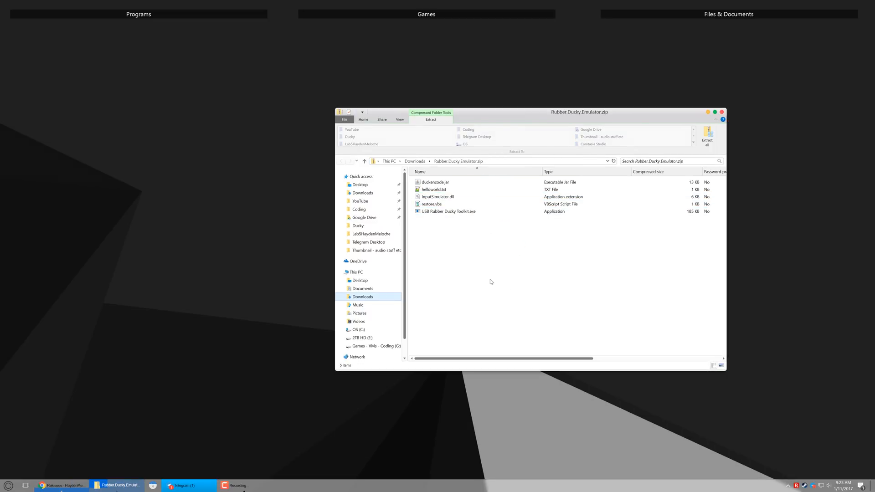
pyautogui.click(434, 190)
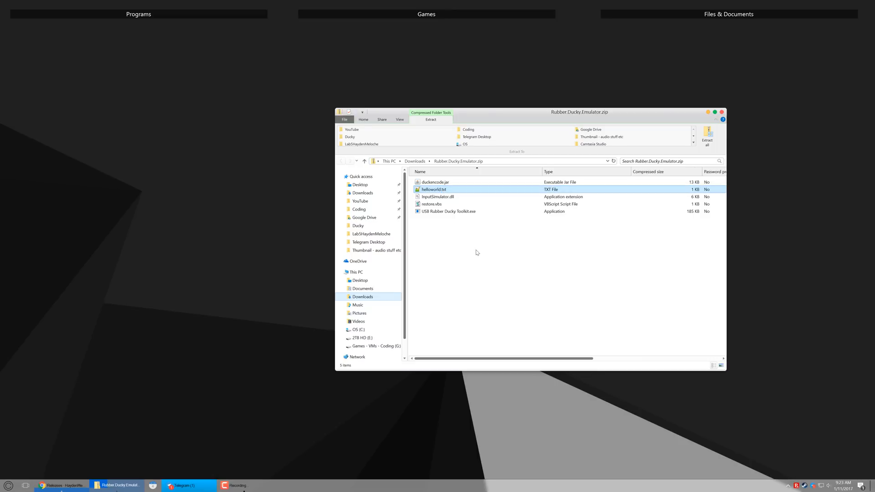
pyautogui.moveTo(488, 249)
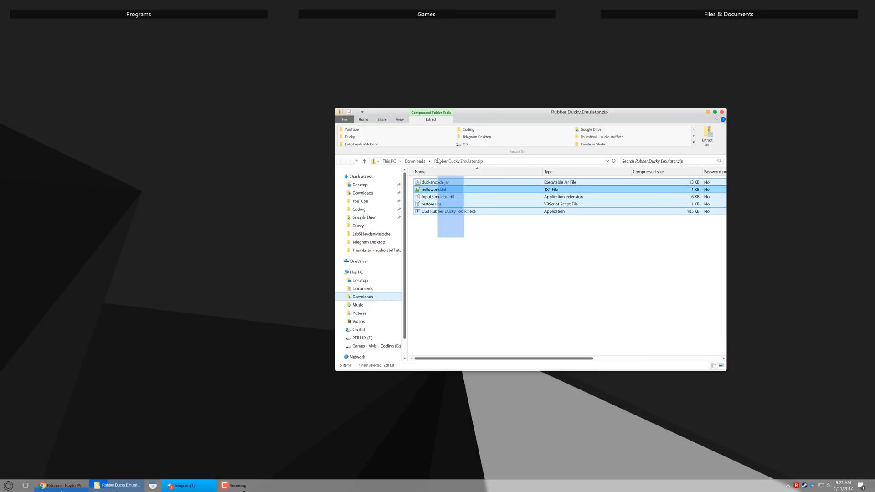
pyautogui.click(433, 190)
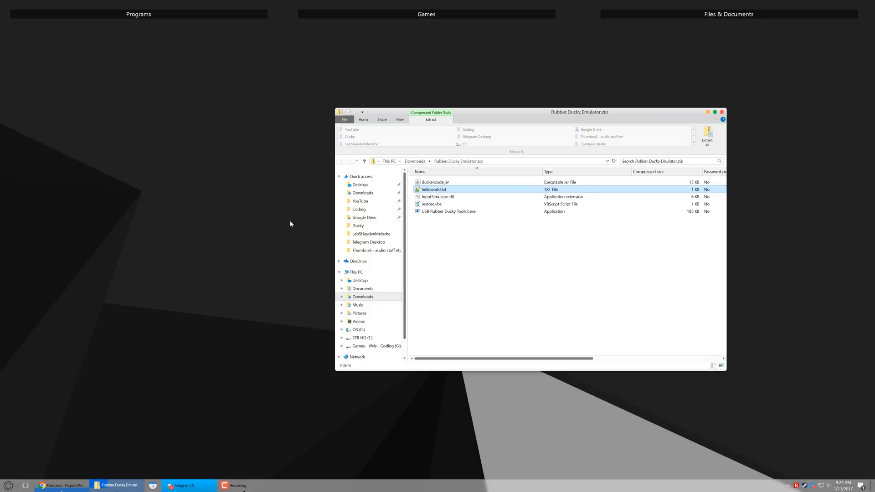
# Create a new desktop folder for the five extracted emulator files and open it
pyautogui.rightClick(290, 223)
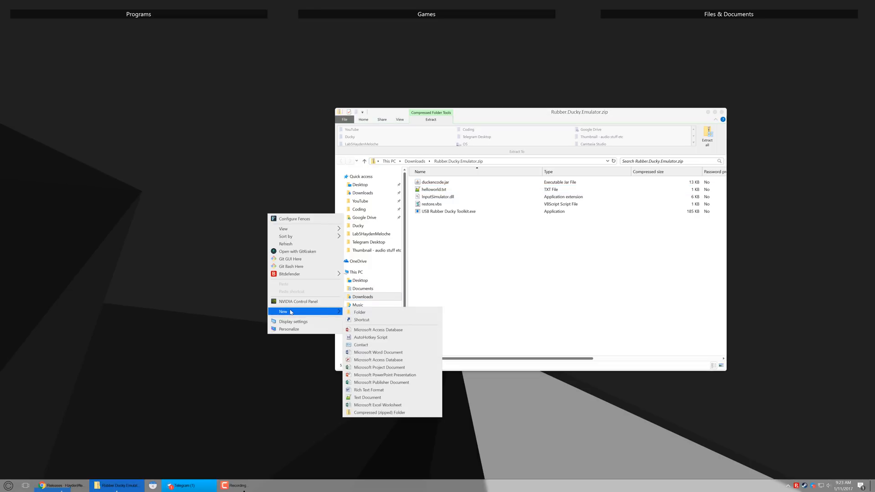
pyautogui.click(360, 311)
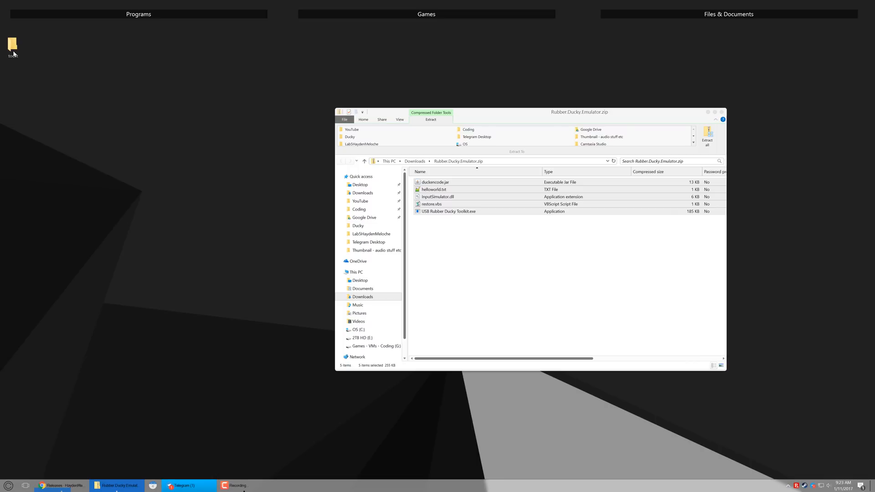
pyautogui.click(707, 134)
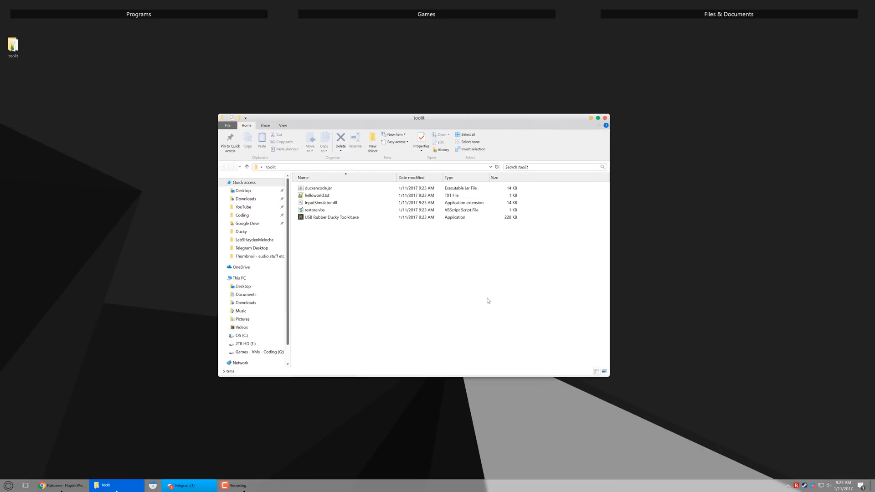
# Launch USB Rubber Ducky Toolkit.exe so its main window shows 'No path selected'
pyautogui.click(330, 217)
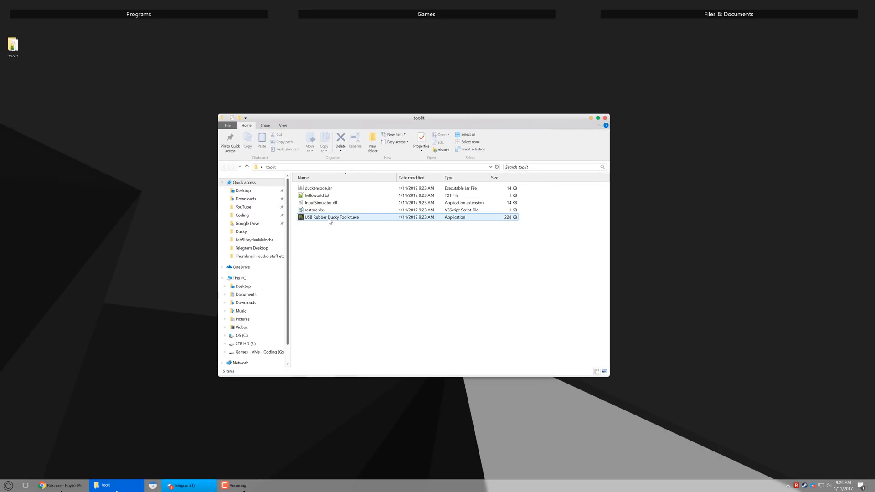
pyautogui.click(331, 217)
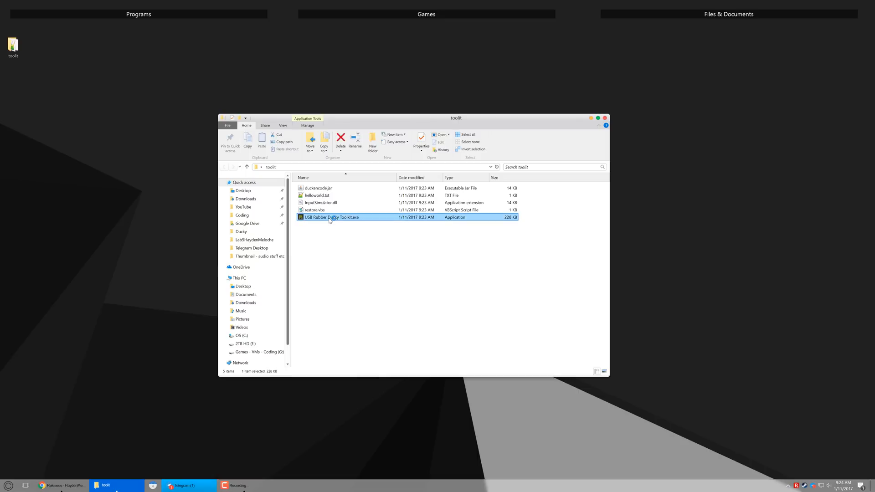
pyautogui.doubleClick(332, 217)
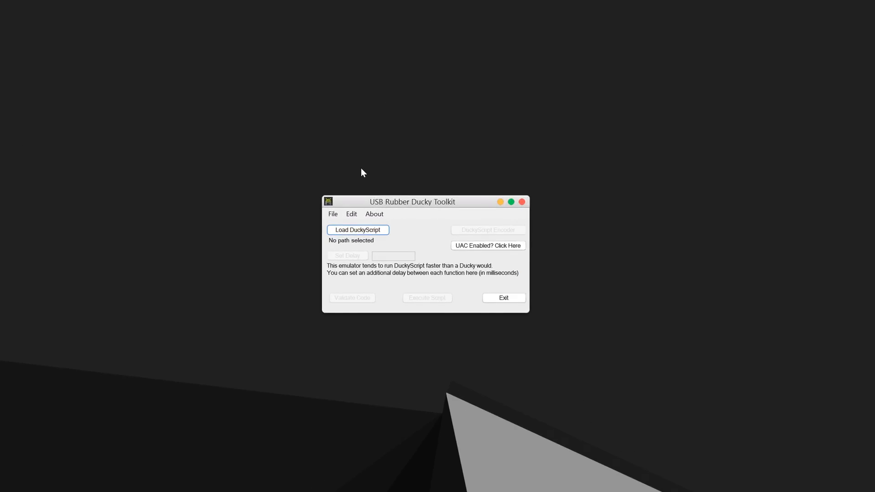
pyautogui.moveTo(457, 304)
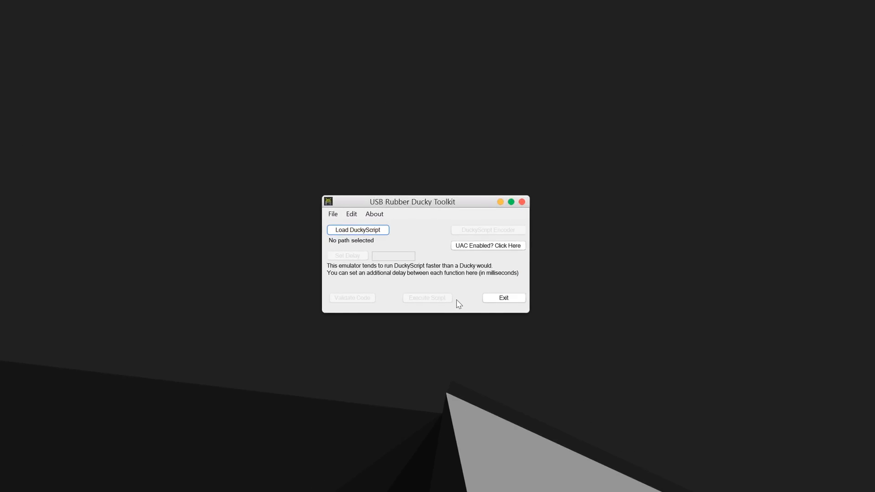
pyautogui.moveTo(466, 202)
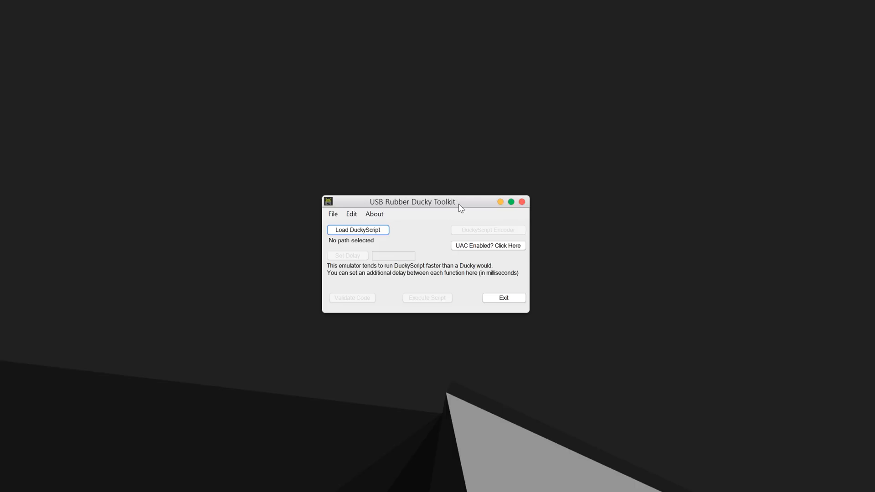
pyautogui.moveTo(503, 212)
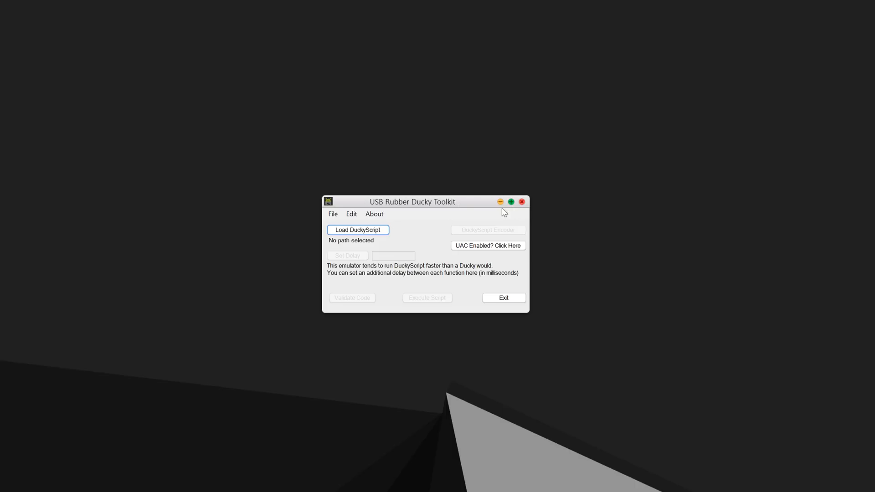
# Load helloworld.txt from the toolit folder as the toolkit's DuckyScript
pyautogui.click(358, 229)
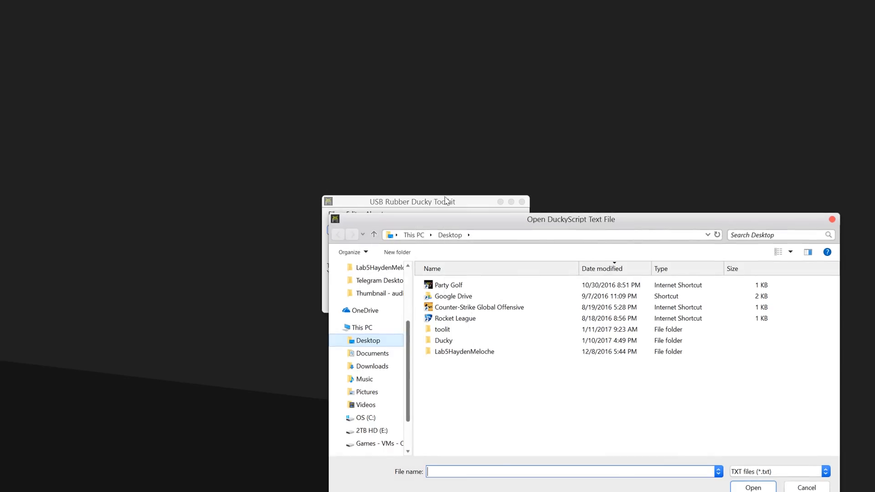
pyautogui.click(443, 340)
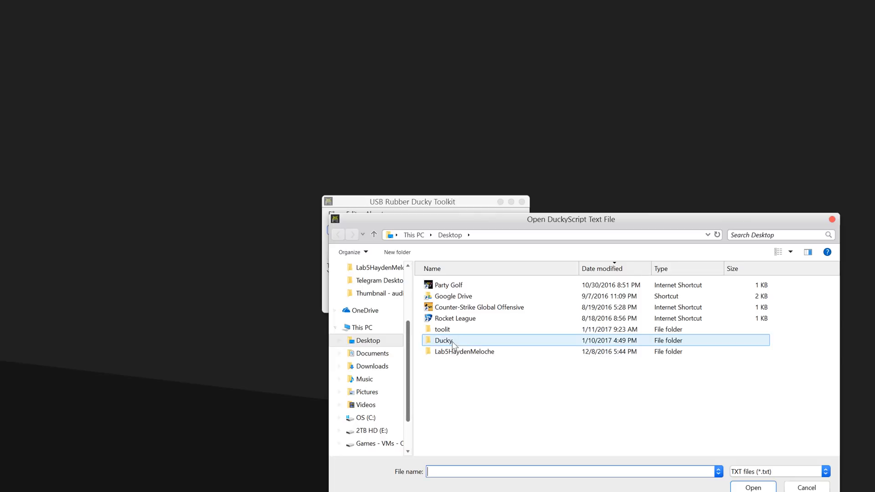
pyautogui.doubleClick(443, 339)
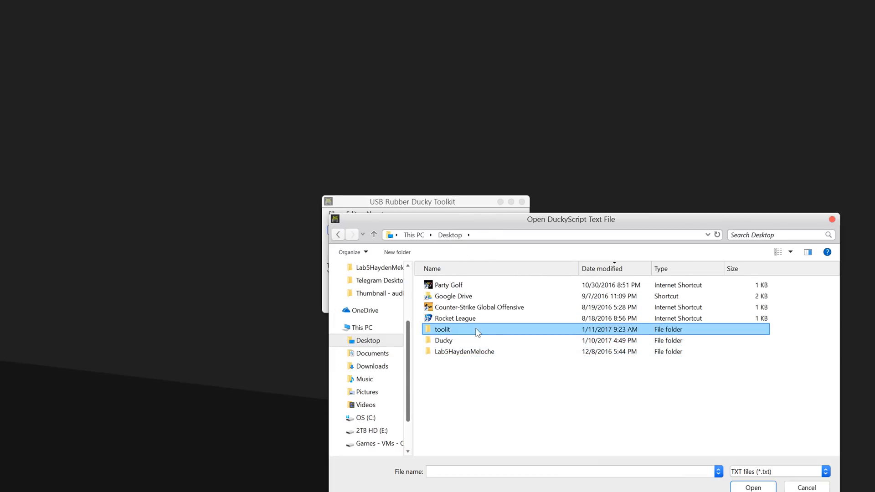
pyautogui.doubleClick(442, 329)
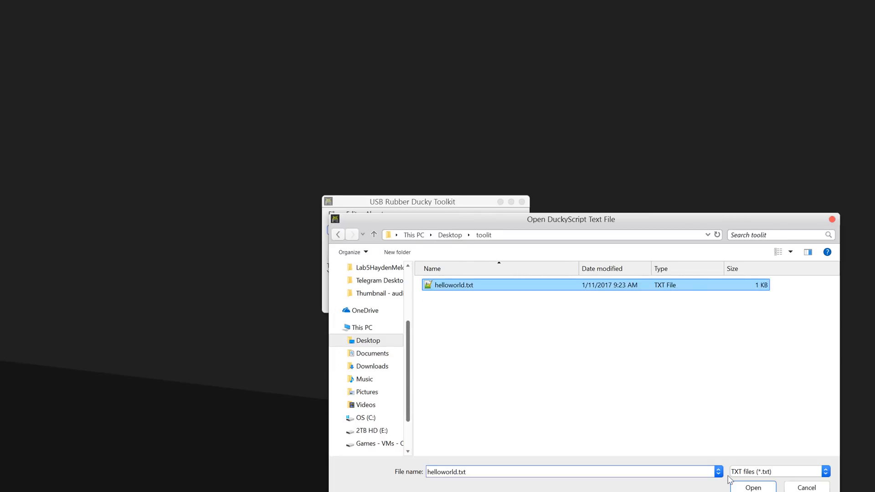
pyautogui.click(752, 486)
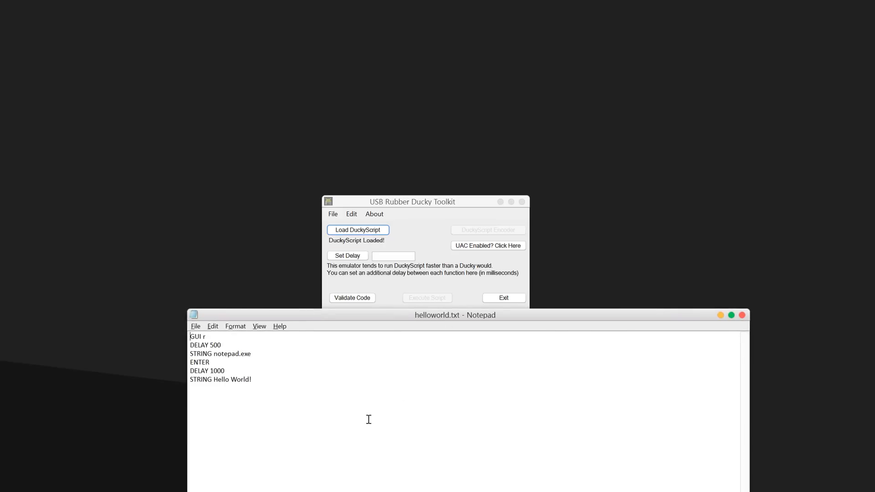
pyautogui.moveTo(347, 462)
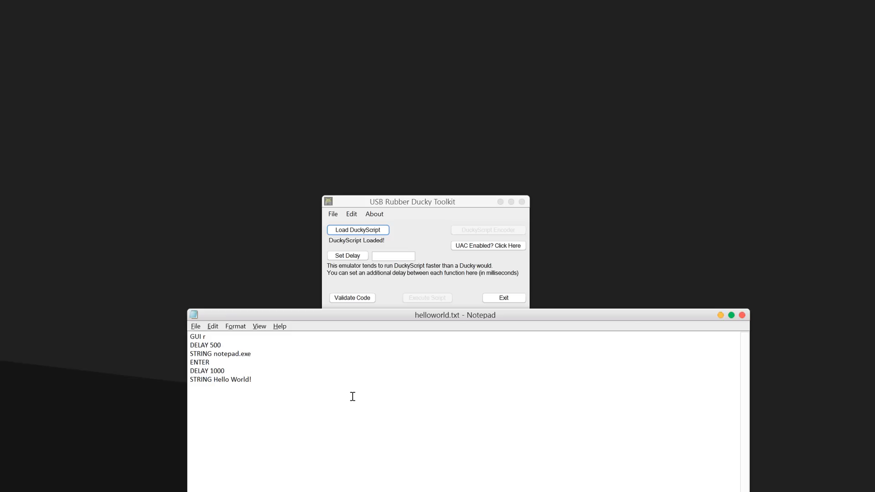
pyautogui.moveTo(747, 322)
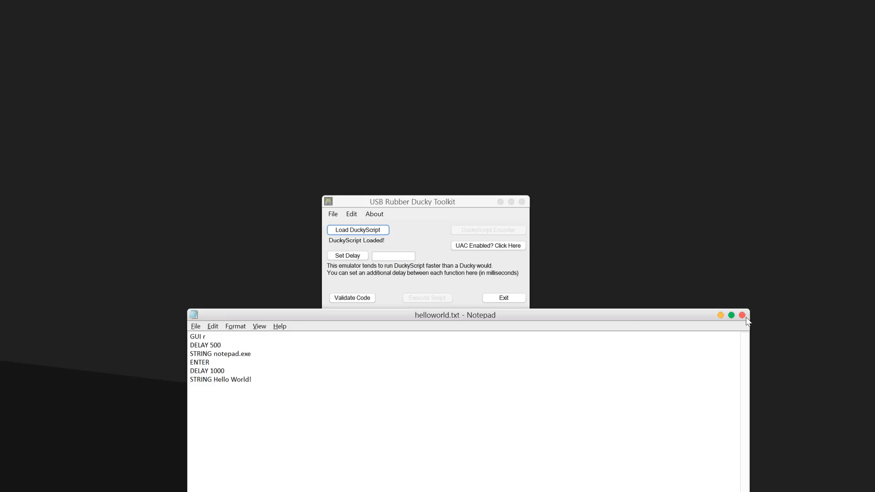
# Close the helloworld.txt Notepad window, leaving the loaded toolkit on screen
pyautogui.click(743, 314)
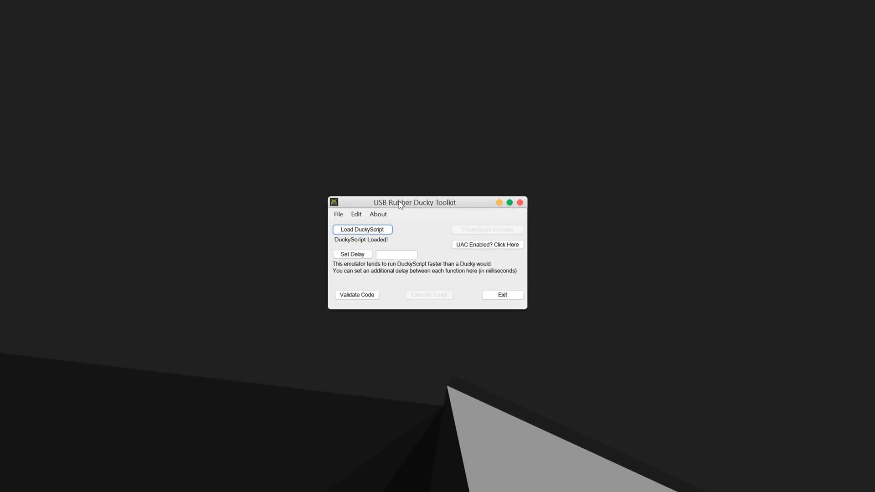
pyautogui.click(352, 297)
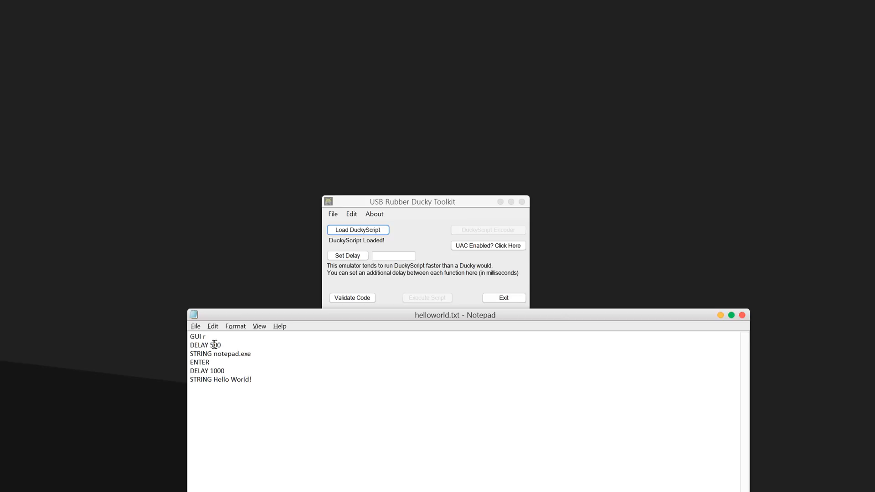
# Change line 2's DELAY value to letters, save, and validate to get the not-an-integer error
pyautogui.write('fdjv')
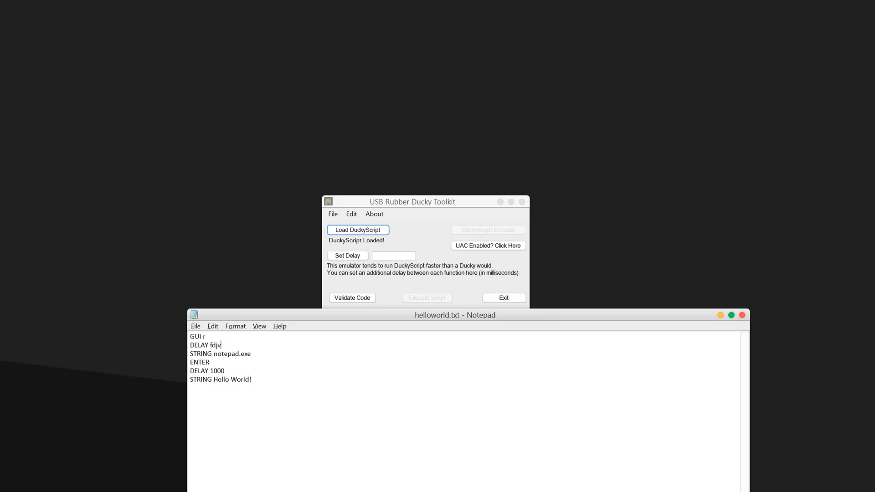
pyautogui.write('549')
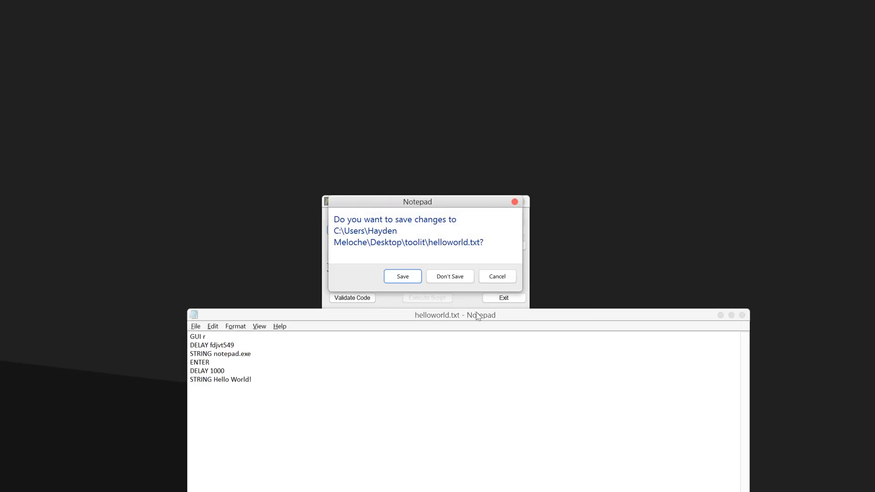
pyautogui.click(449, 276)
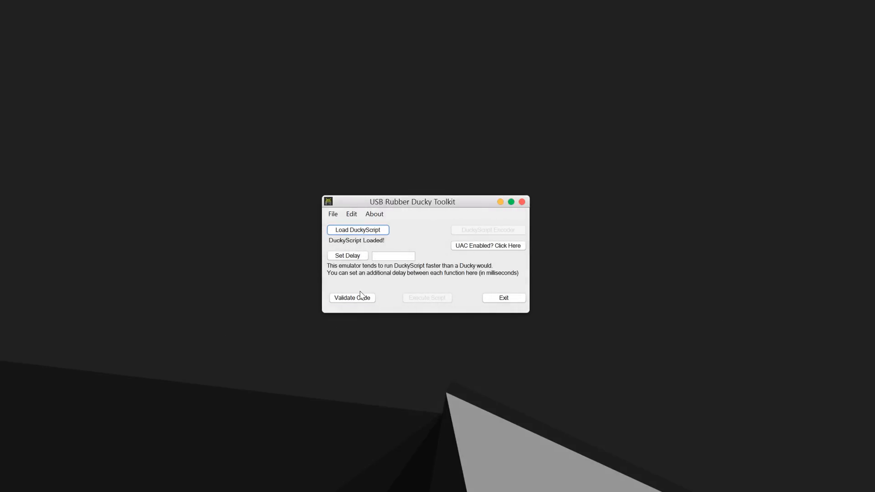
pyautogui.click(352, 297)
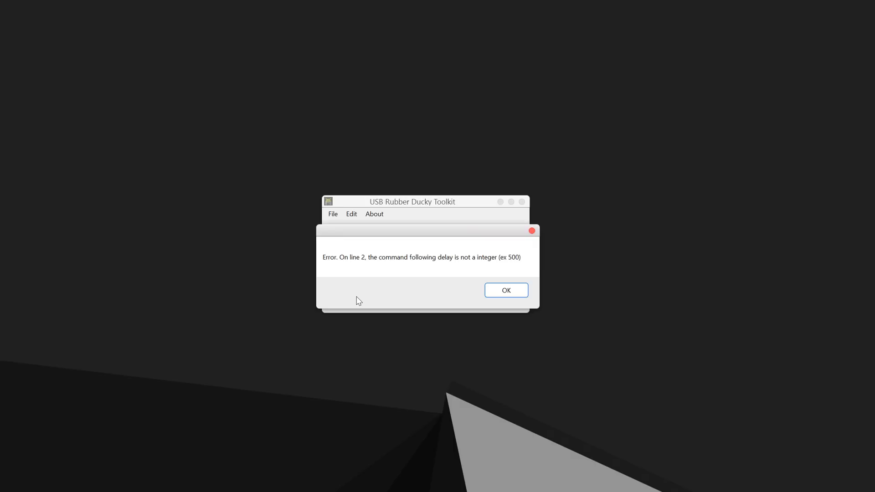
pyautogui.click(506, 290)
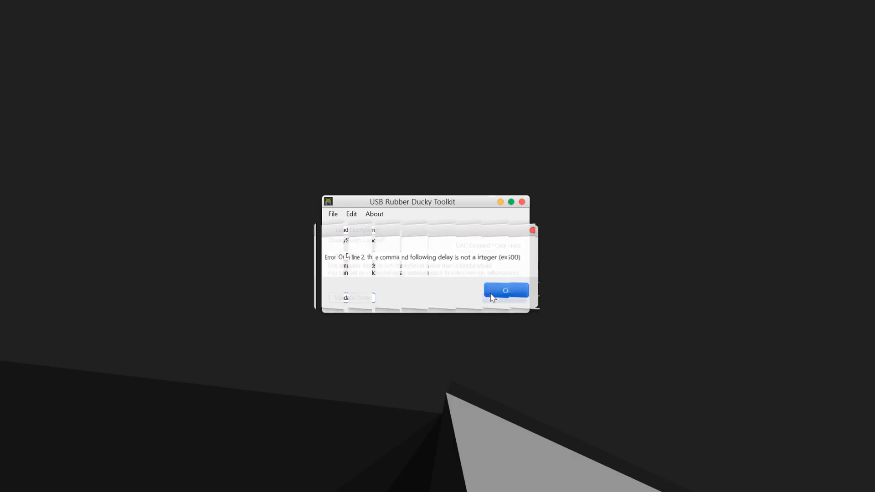
# Restore line 2 to DELAY 500, save, and validate with no problems found
pyautogui.click(505, 289)
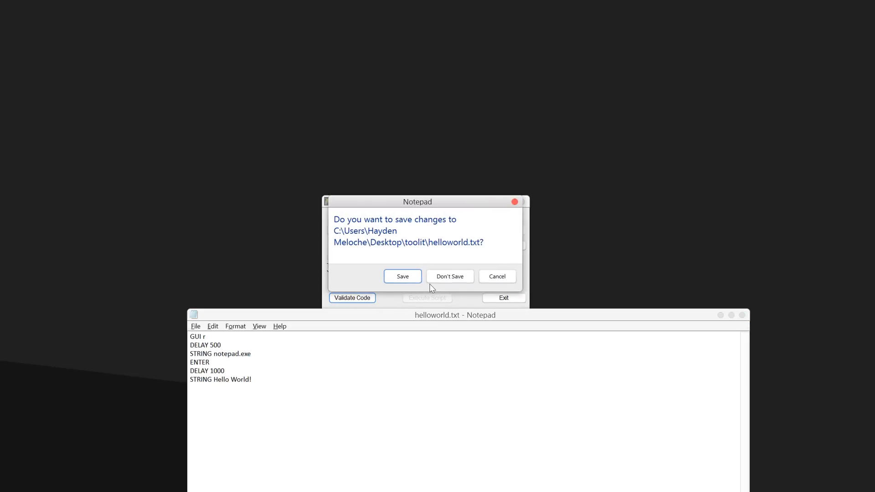
pyautogui.click(449, 276)
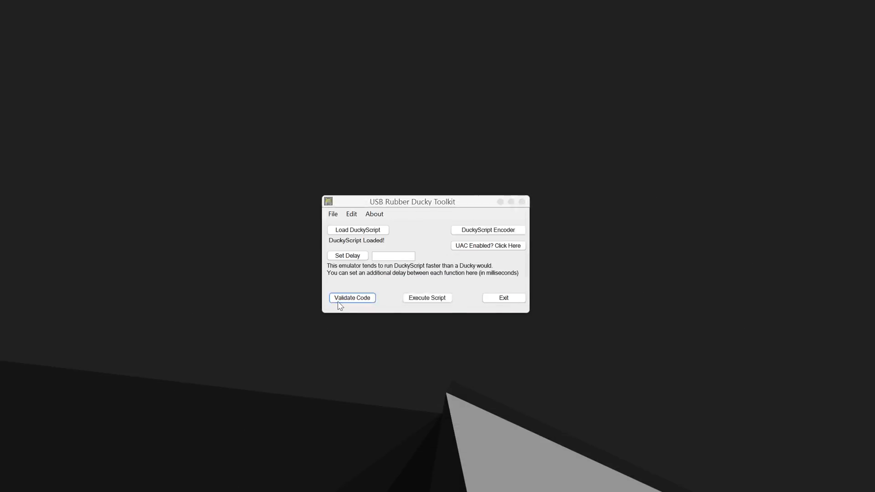
pyautogui.click(351, 297)
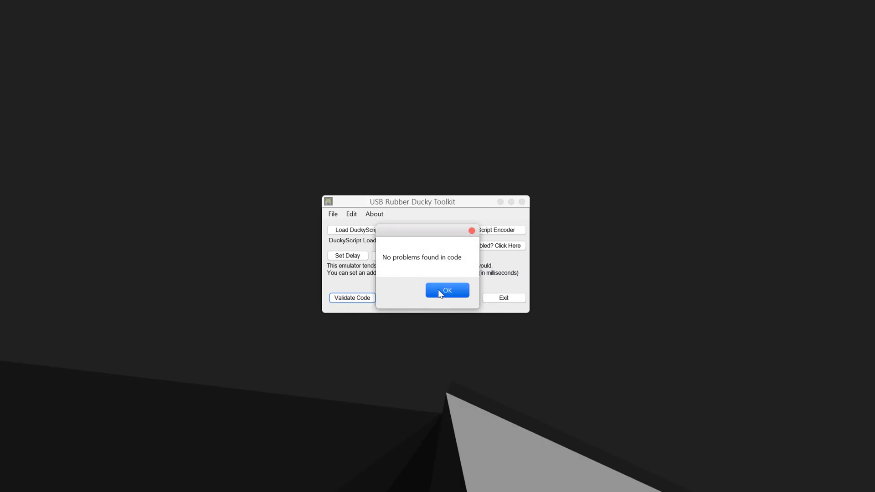
pyautogui.click(447, 290)
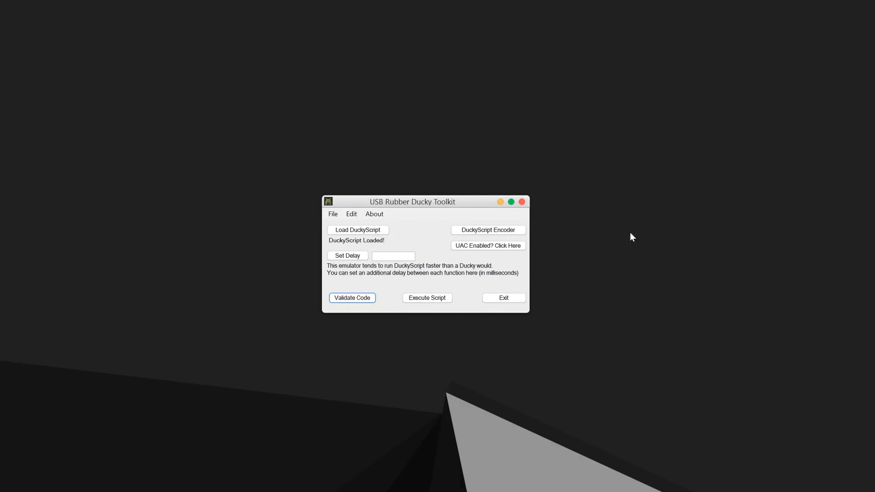
pyautogui.moveTo(435, 316)
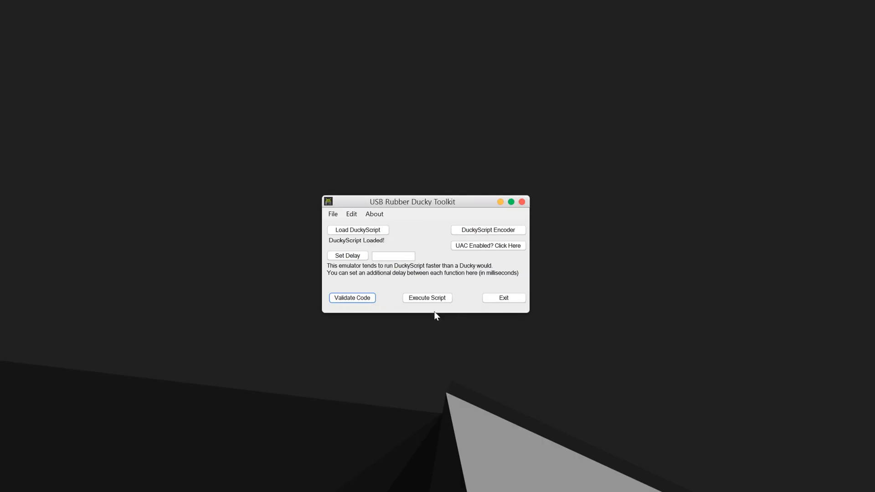
pyautogui.moveTo(432, 307)
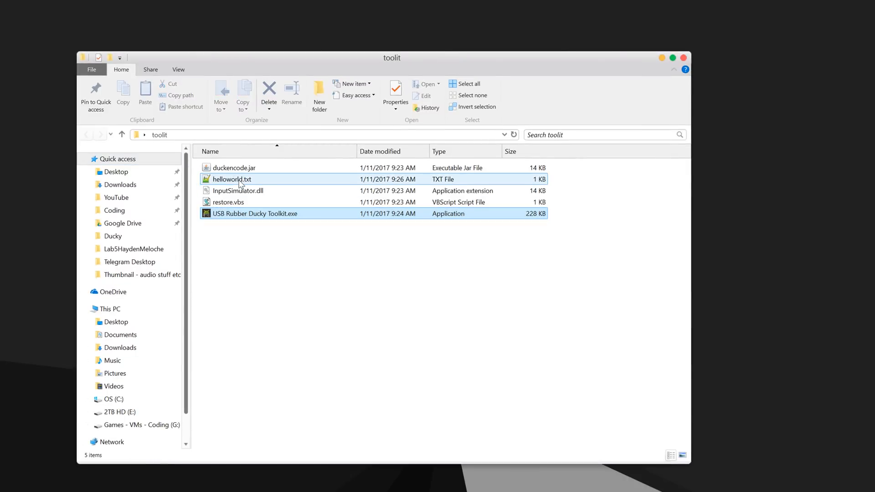
# In a command prompt at the toolit folder, compose 'java -jar duckencode.jar -i helloworld.txt -o'
pyautogui.rightClick(374, 324)
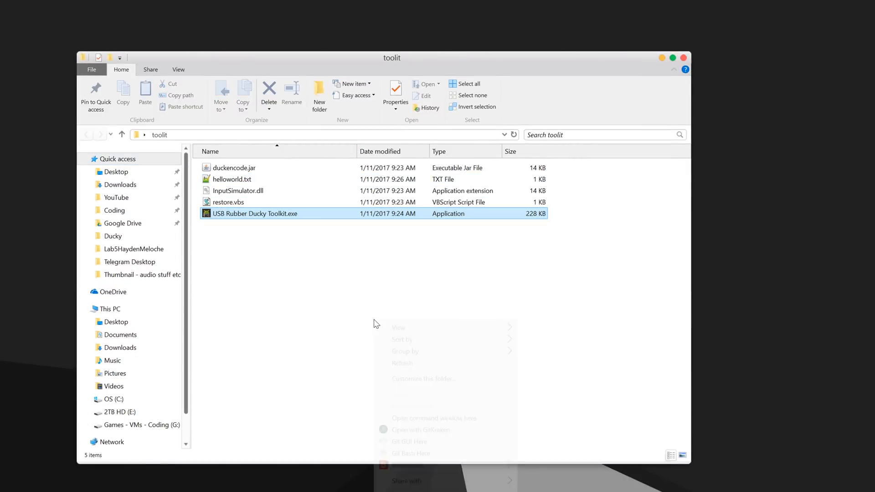
pyautogui.click(435, 419)
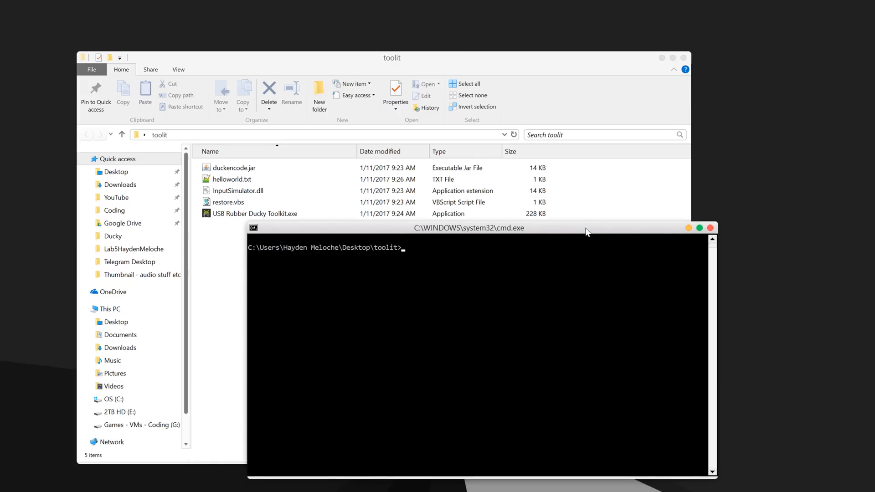
pyautogui.write('java 0j')
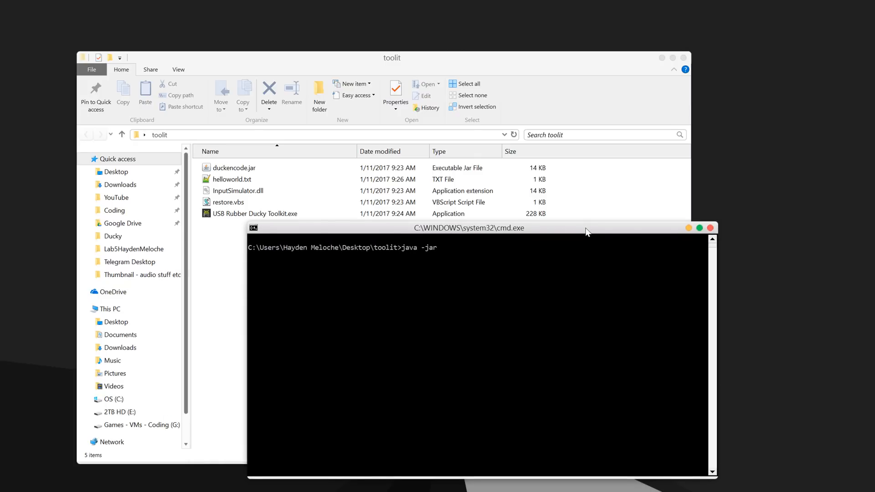
pyautogui.write('duckencode.jar')
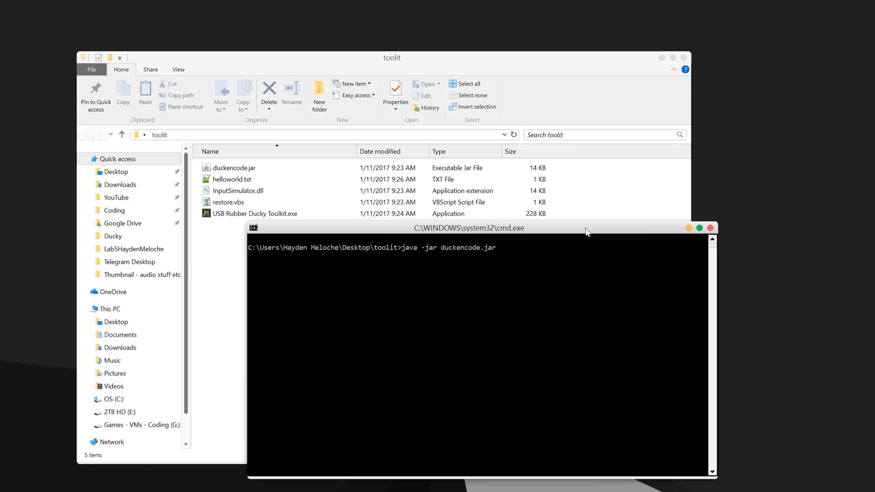
pyautogui.write('-i helloworld.txt')
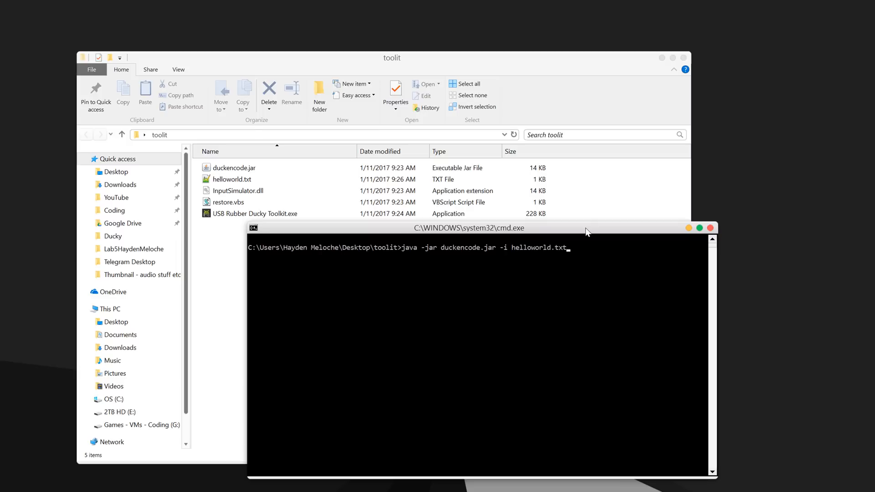
pyautogui.write('-o')
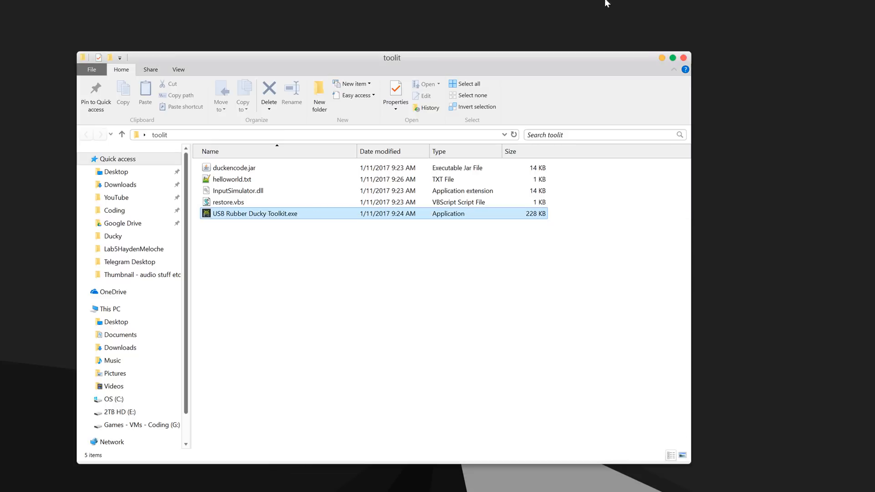
# Launch the toolkit and execute the script, typing Hello World! into Notepad, then close that Notepad
pyautogui.doubleClick(254, 213)
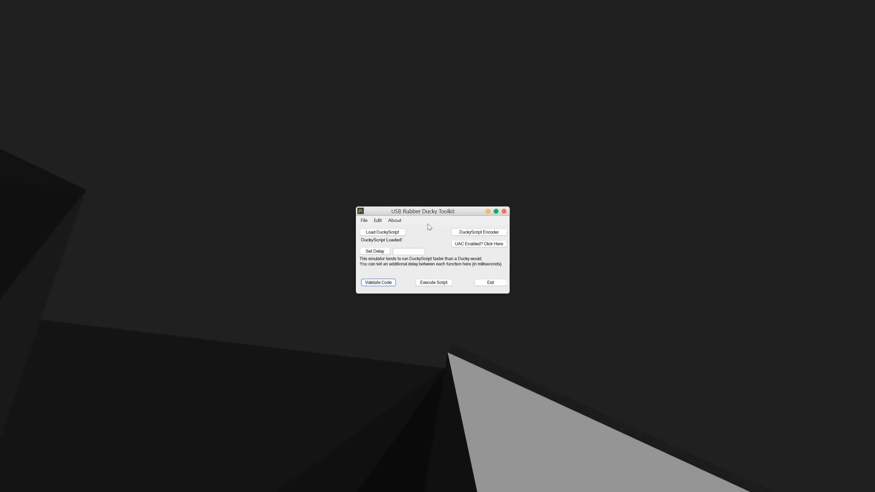
pyautogui.click(433, 282)
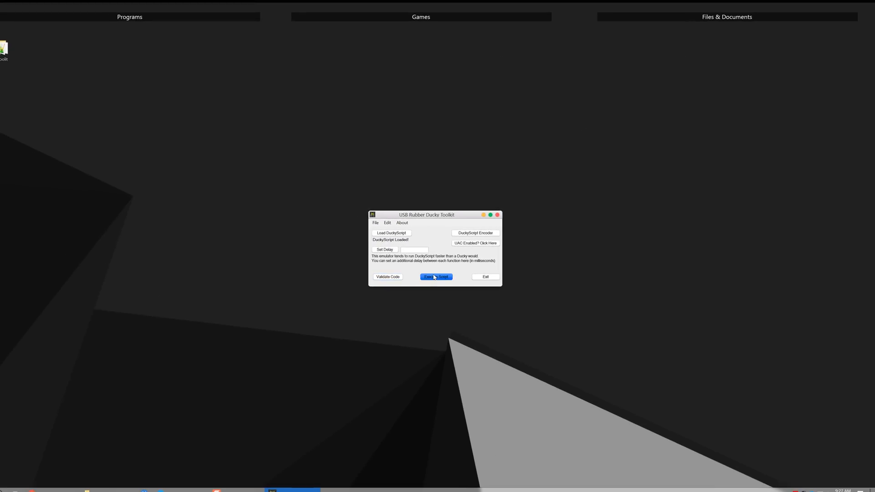
pyautogui.click(436, 277)
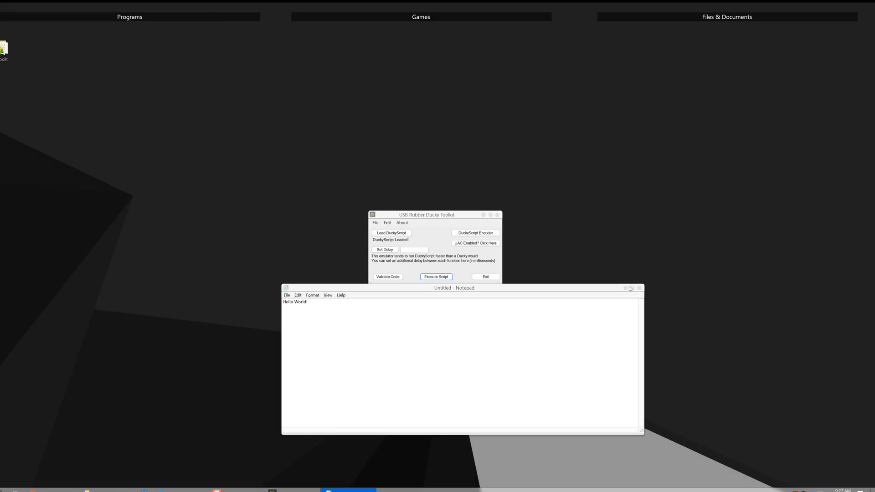
pyautogui.click(640, 288)
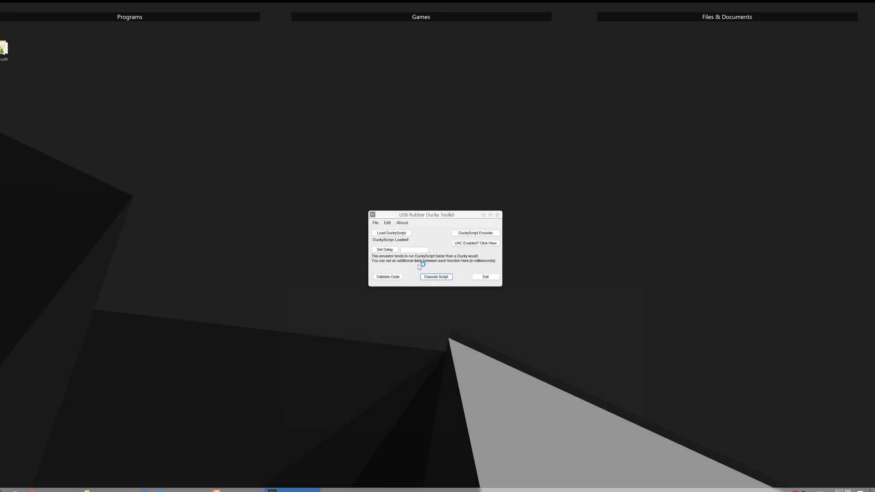
# Edit helloworld.txt so line 6 reads 'Hello World this actually works!' and save it
pyautogui.click(435, 276)
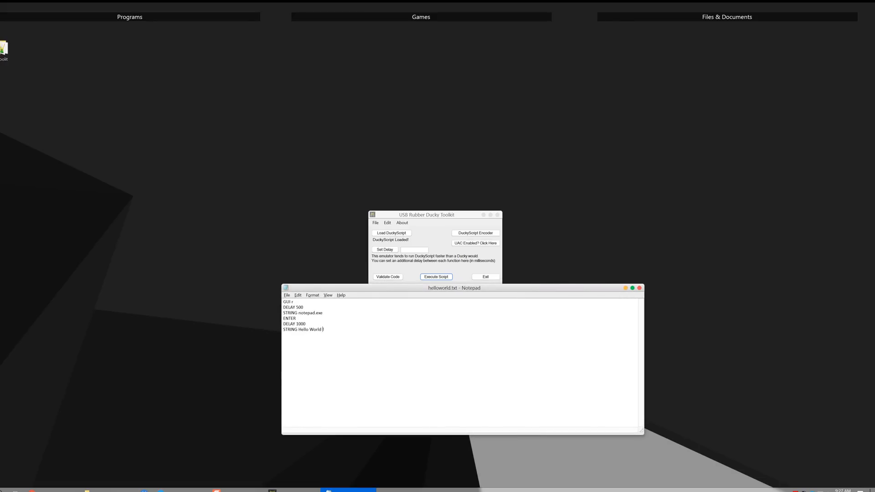
pyautogui.write('this a')
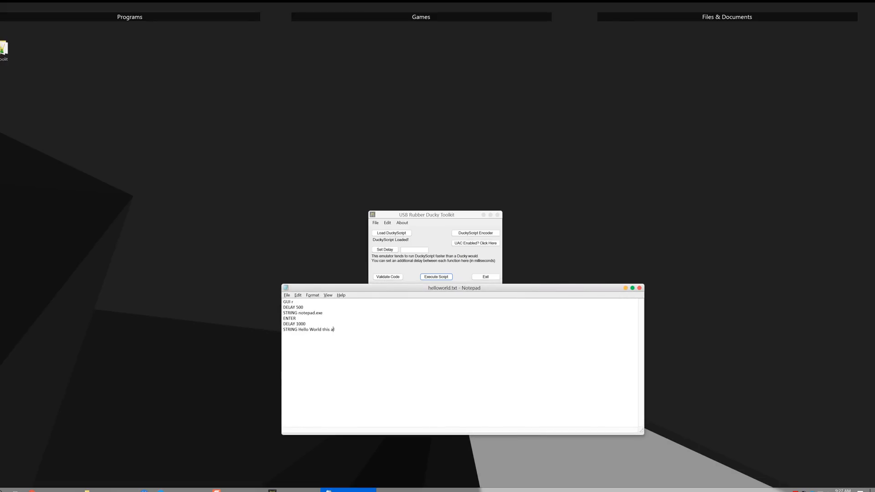
pyautogui.write('ctually works!')
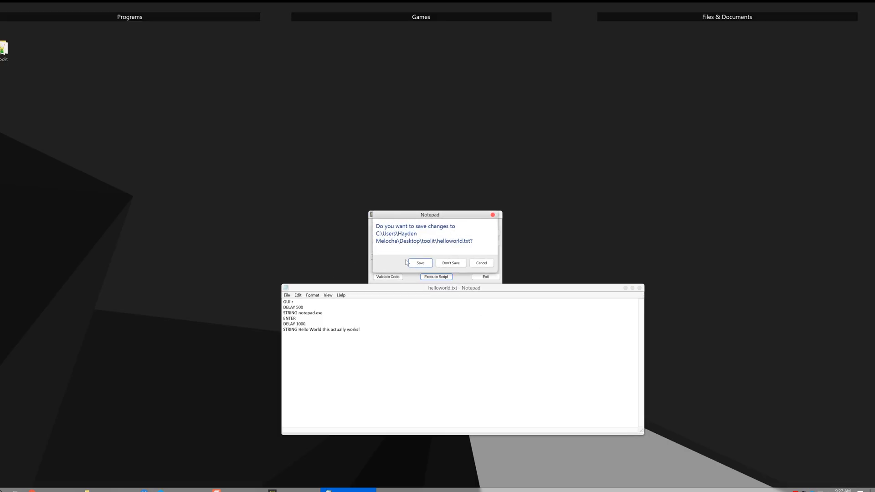
pyautogui.click(450, 263)
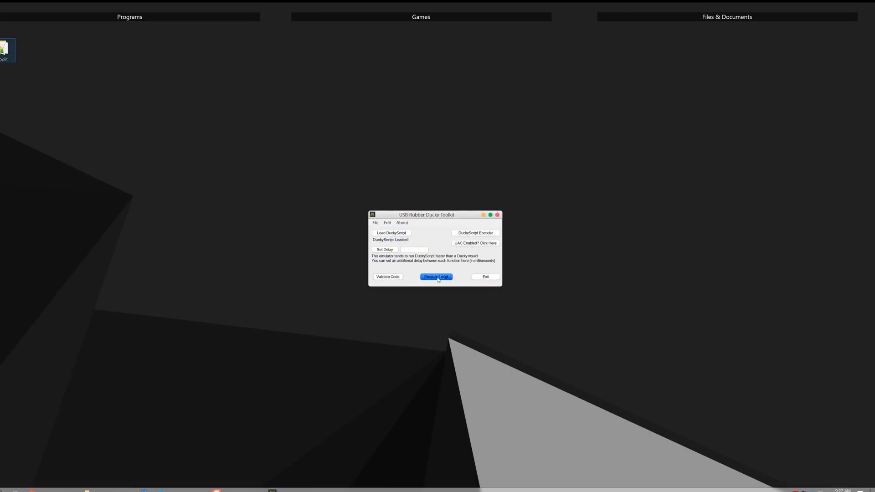
# Re-run the edited script into Notepad and close Notepad without saving
pyautogui.click(436, 277)
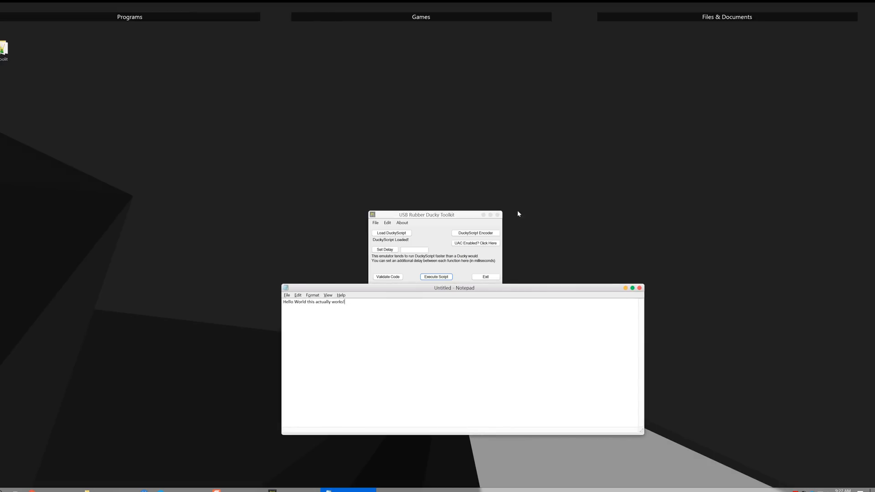
pyautogui.moveTo(646, 280)
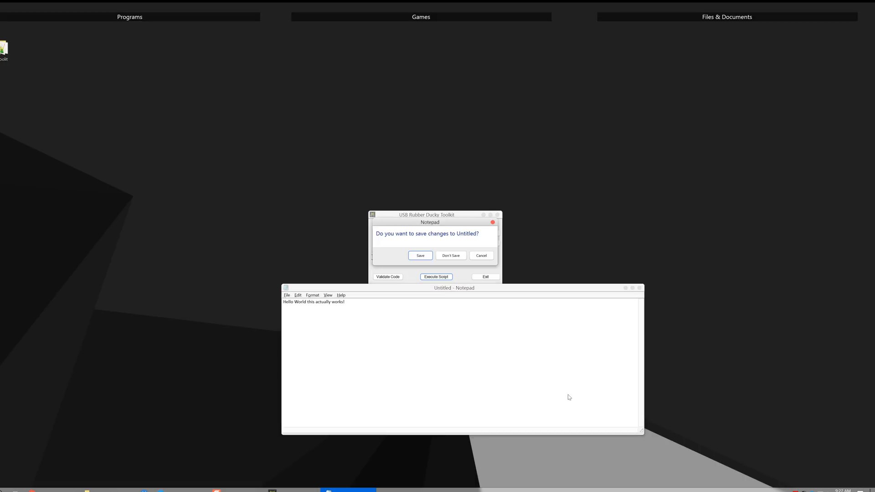
pyautogui.click(450, 255)
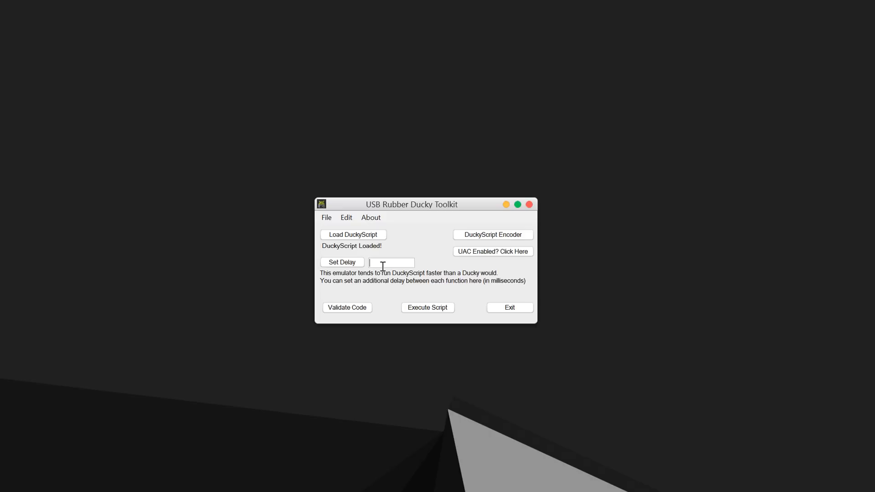
# Set a 1000 ms delay between script commands and confirm it
pyautogui.write('1000')
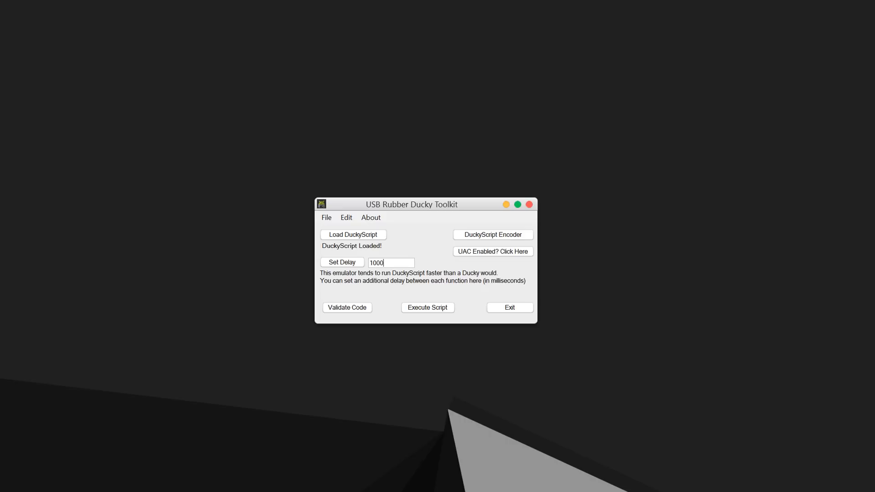
pyautogui.click(341, 262)
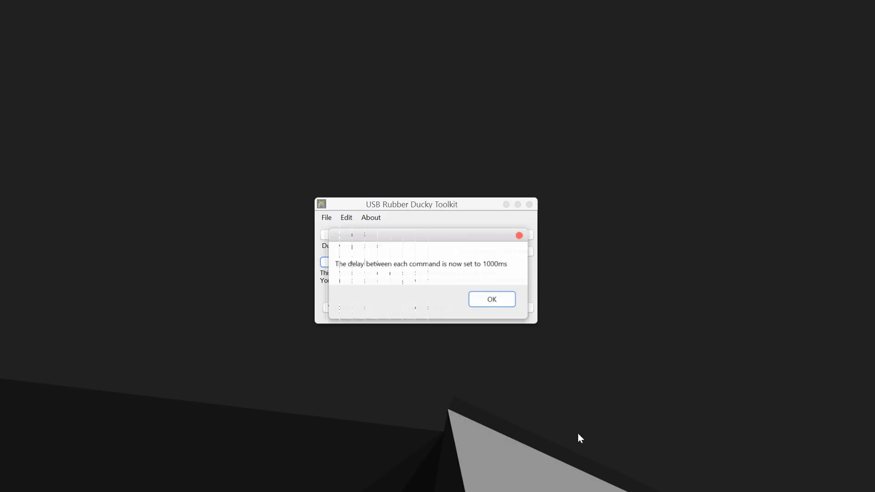
pyautogui.click(491, 299)
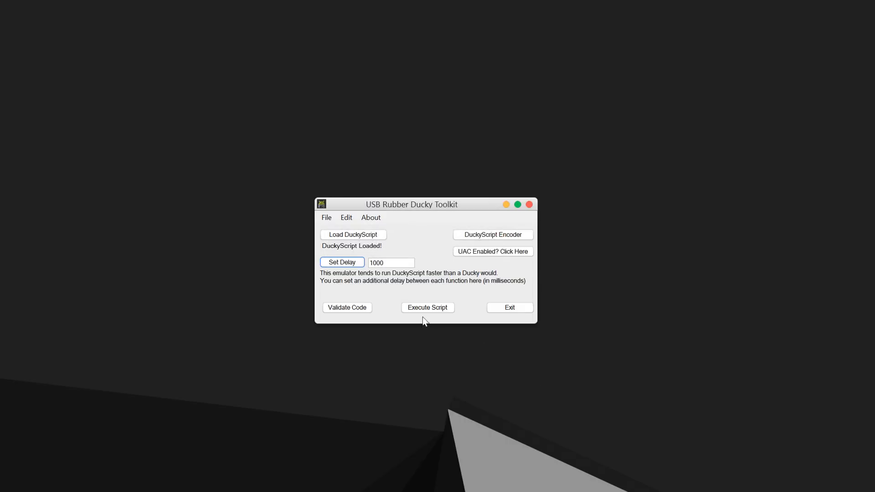
# Re-run the script with the delay and discard the Notepad output
pyautogui.click(427, 307)
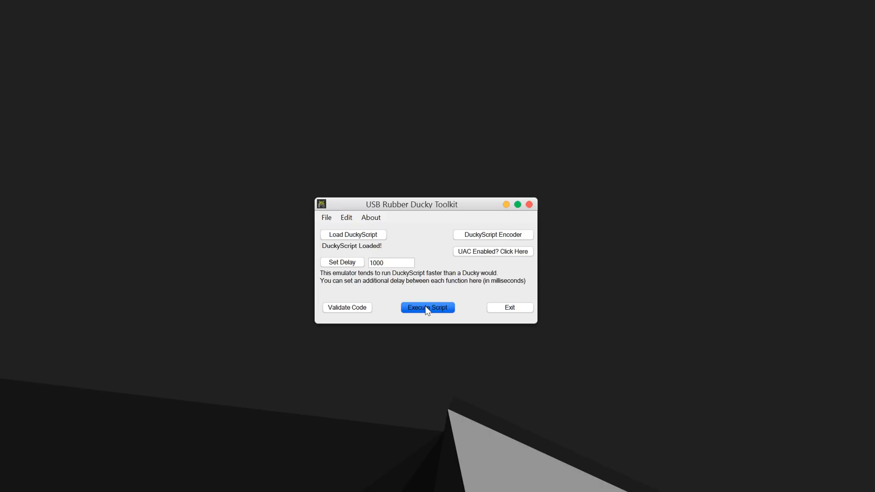
pyautogui.click(427, 307)
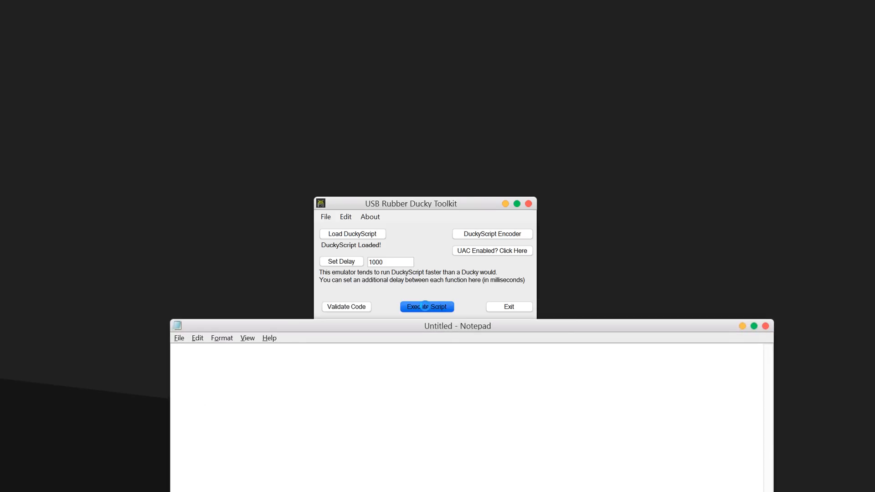
pyautogui.click(426, 307)
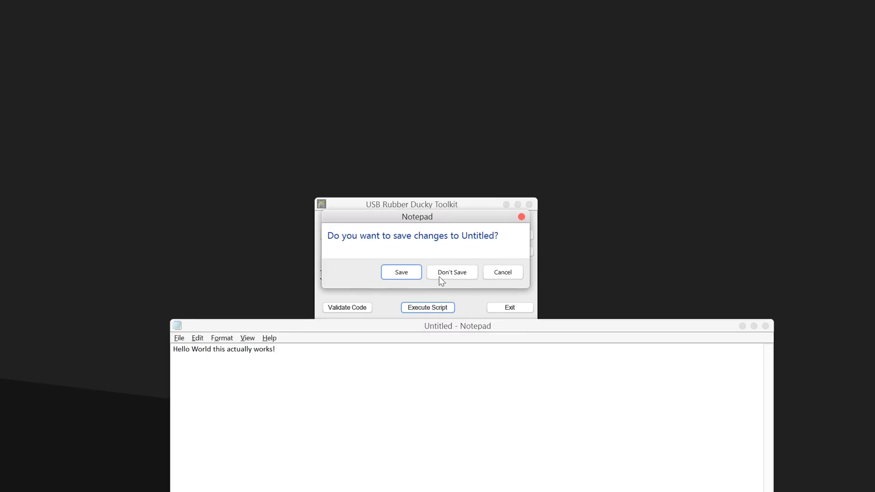
pyautogui.click(452, 273)
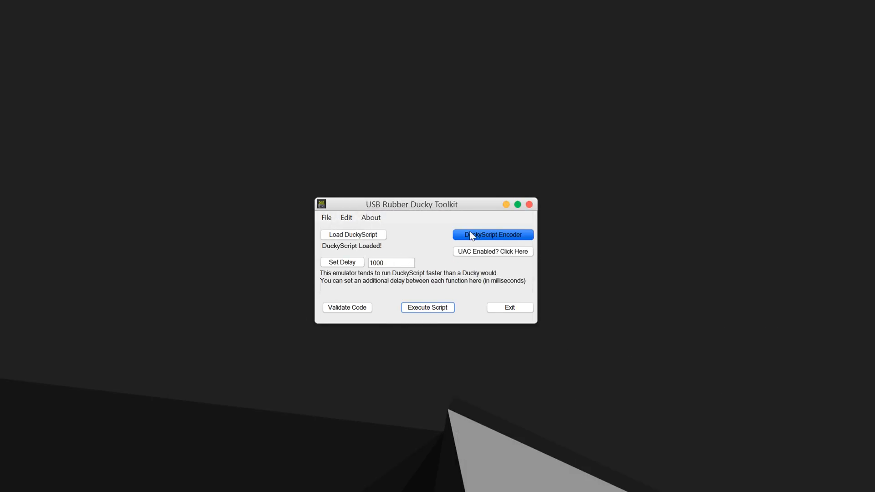
pyautogui.click(491, 234)
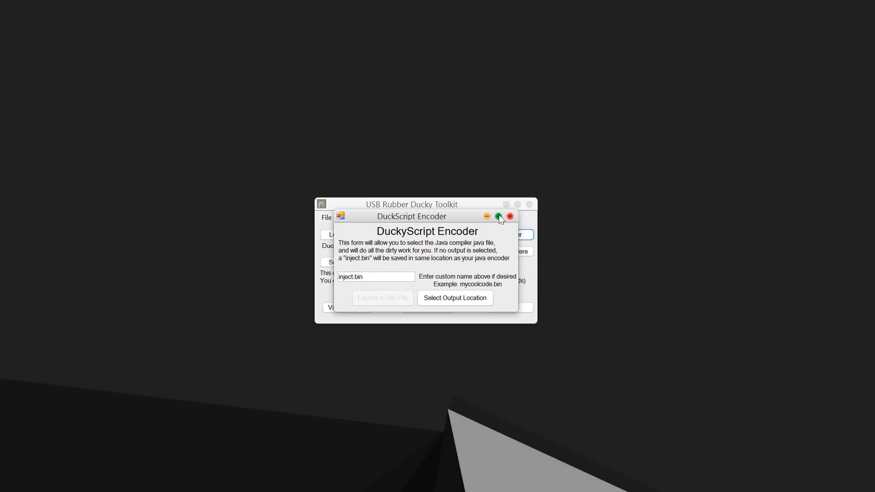
pyautogui.moveTo(525, 273)
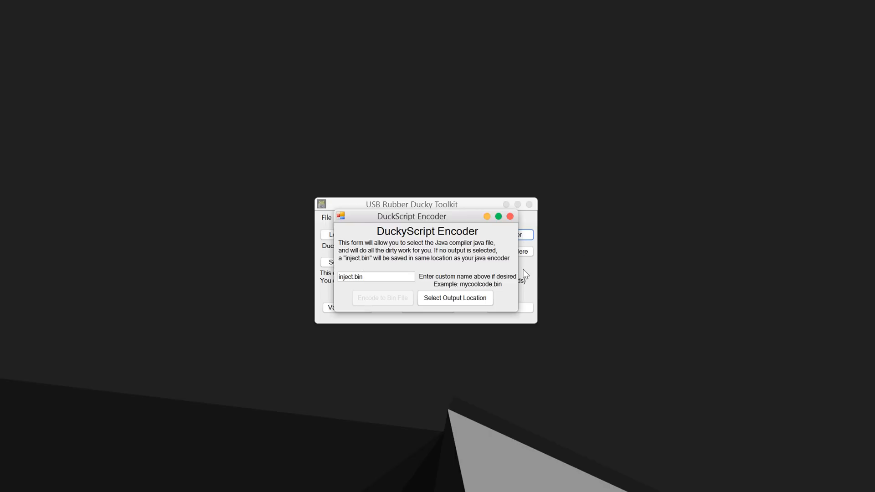
pyautogui.moveTo(630, 299)
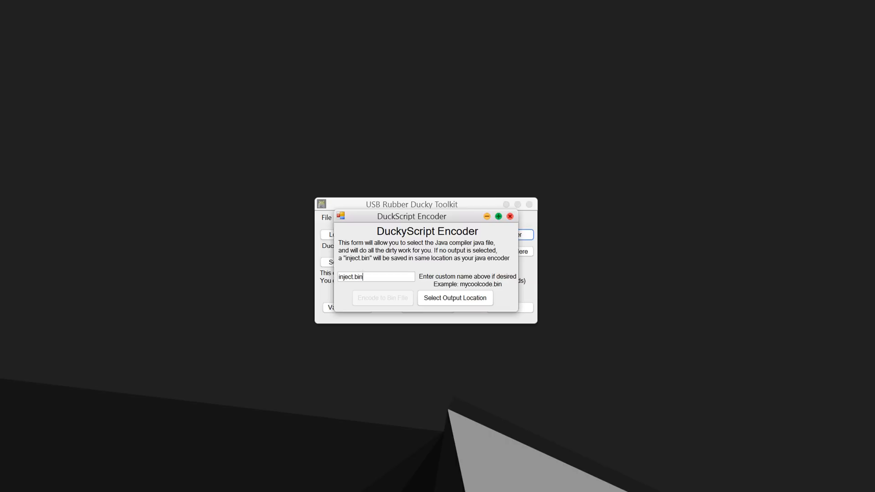
pyautogui.moveTo(63, 180)
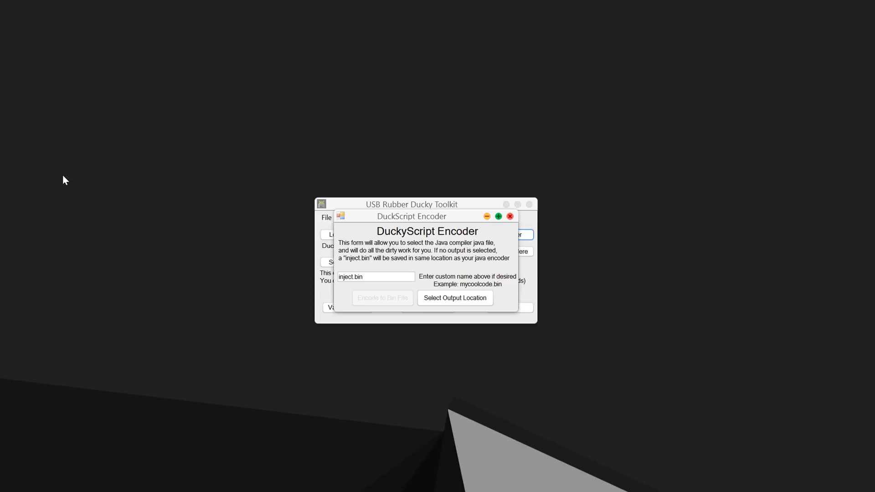
# Choose Desktop as the output folder and encode the script into output.bin
pyautogui.click(453, 297)
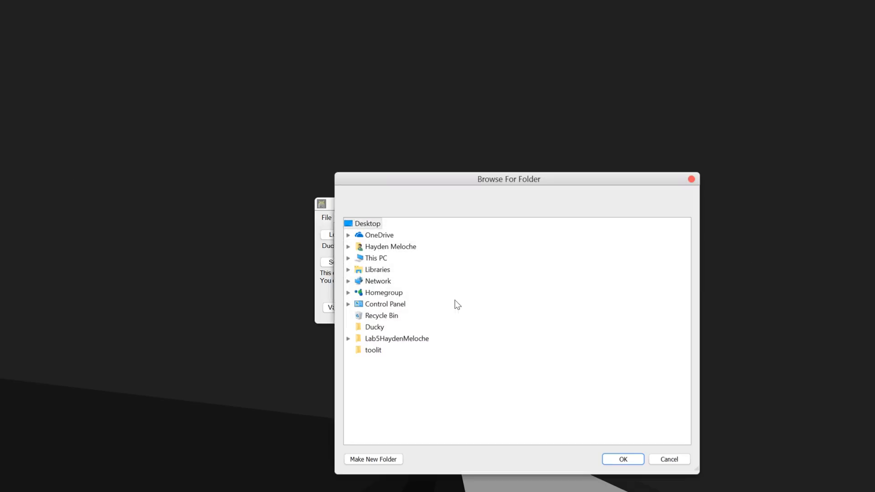
pyautogui.moveTo(451, 263)
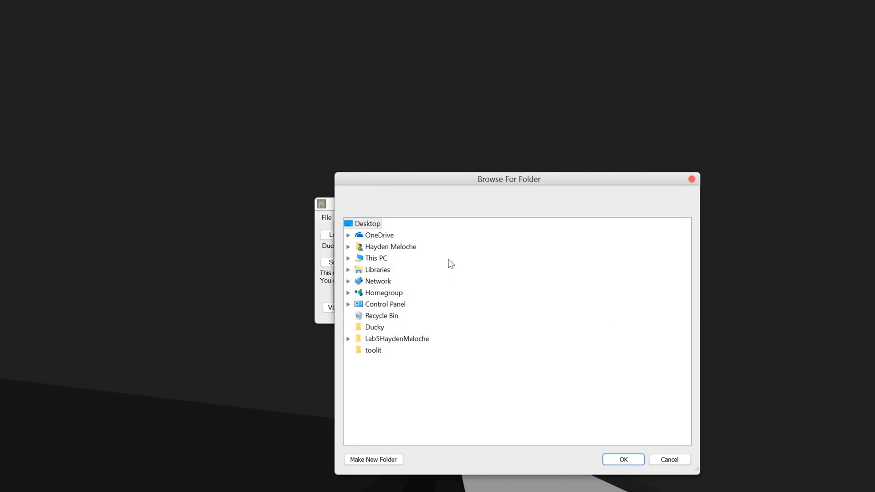
pyautogui.moveTo(479, 322)
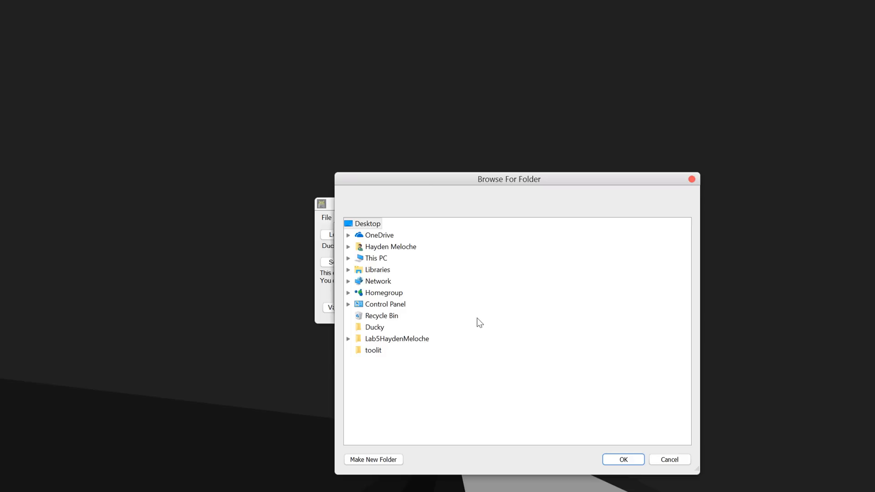
pyautogui.moveTo(491, 312)
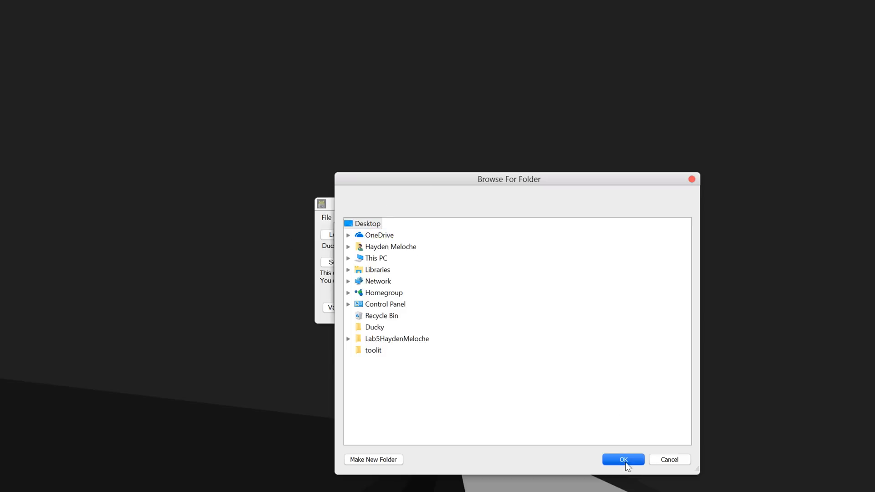
pyautogui.click(622, 460)
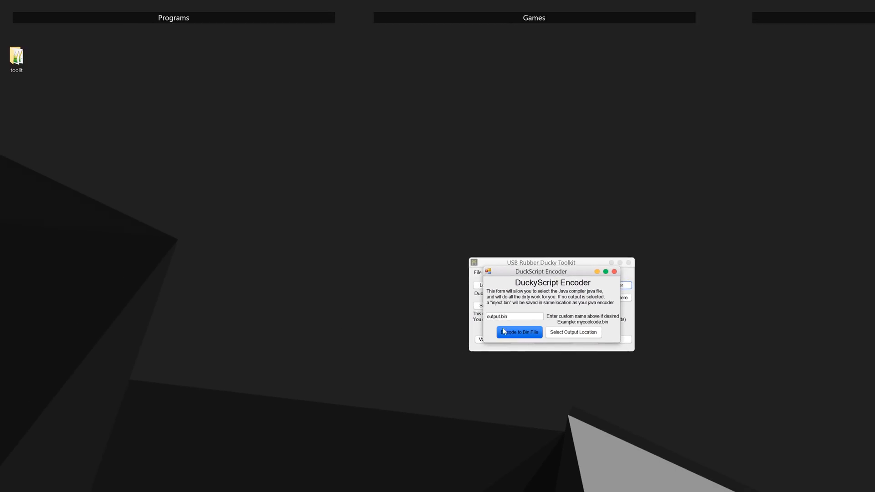
pyautogui.click(518, 331)
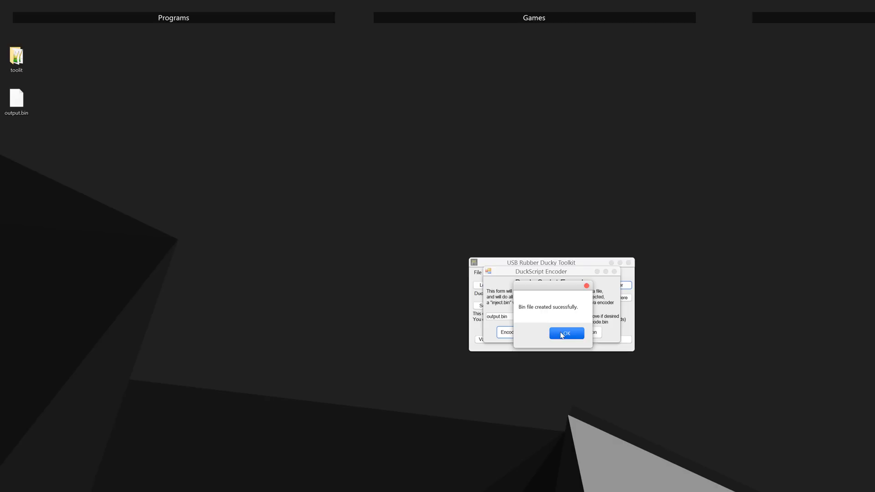
pyautogui.click(566, 332)
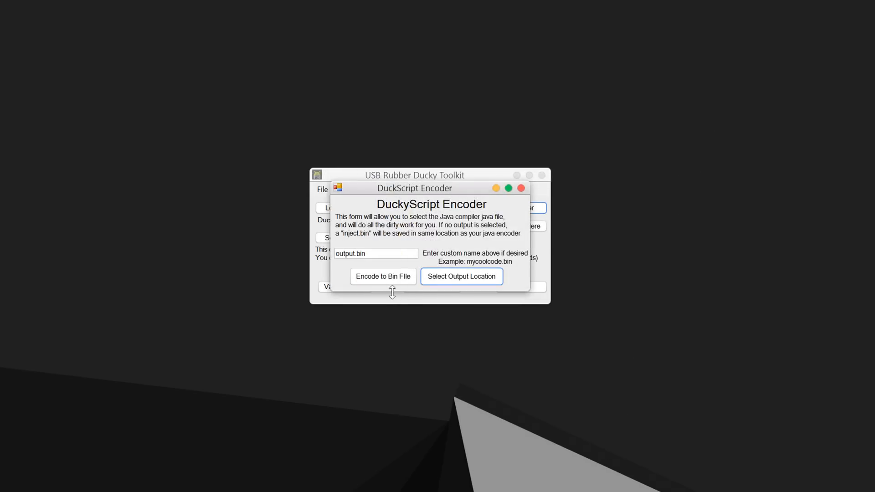
pyautogui.click(374, 253)
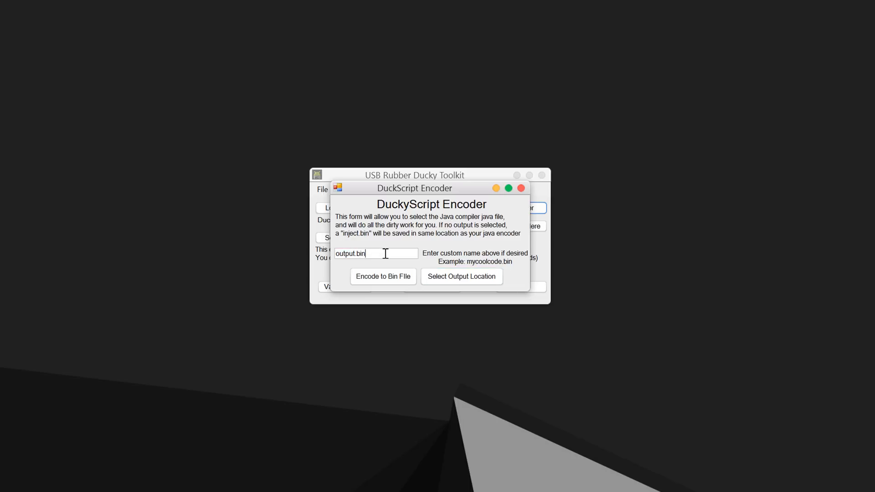
# Close the DuckyScript Encoder window, returning to the main toolkit
pyautogui.click(520, 188)
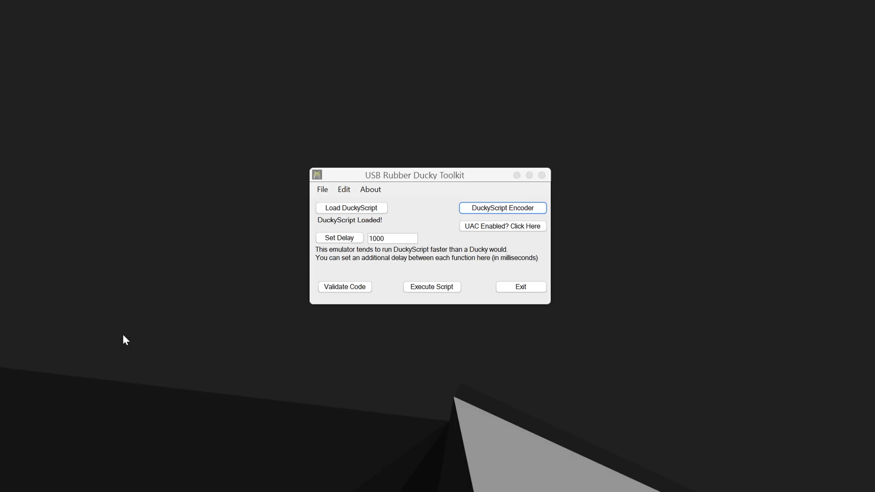
pyautogui.moveTo(297, 255)
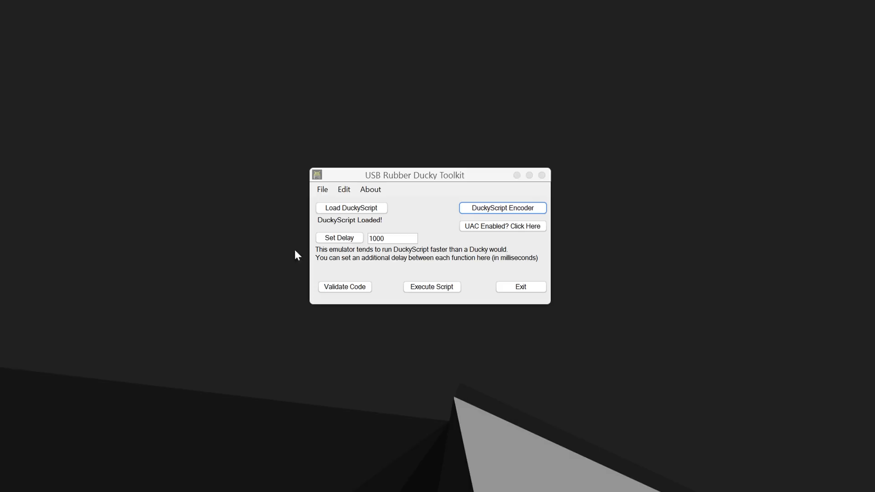
pyautogui.click(501, 226)
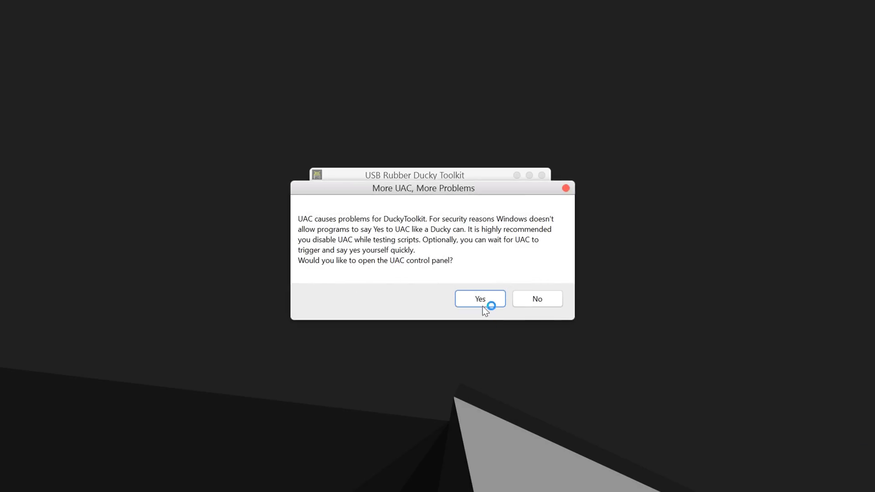
pyautogui.click(479, 298)
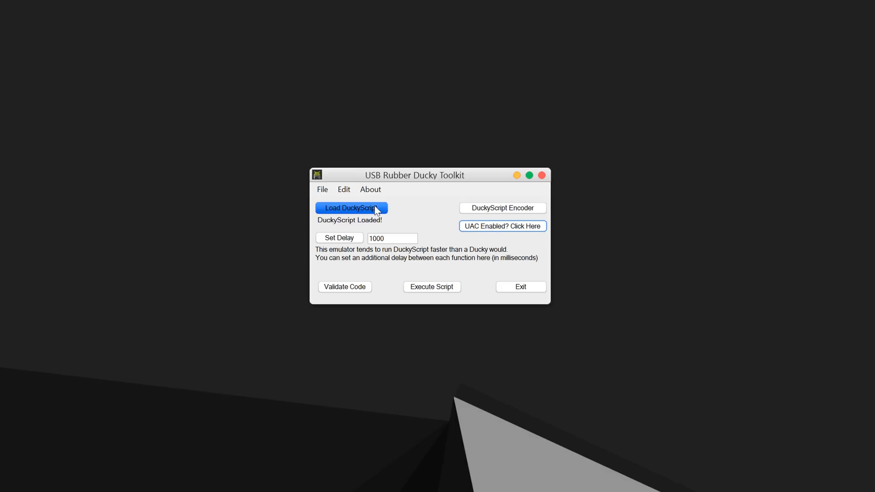
pyautogui.click(369, 190)
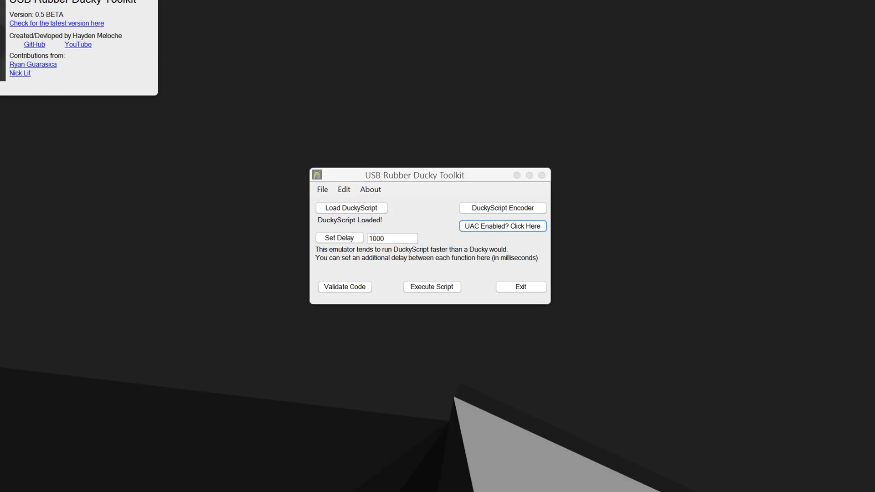
pyautogui.click(370, 189)
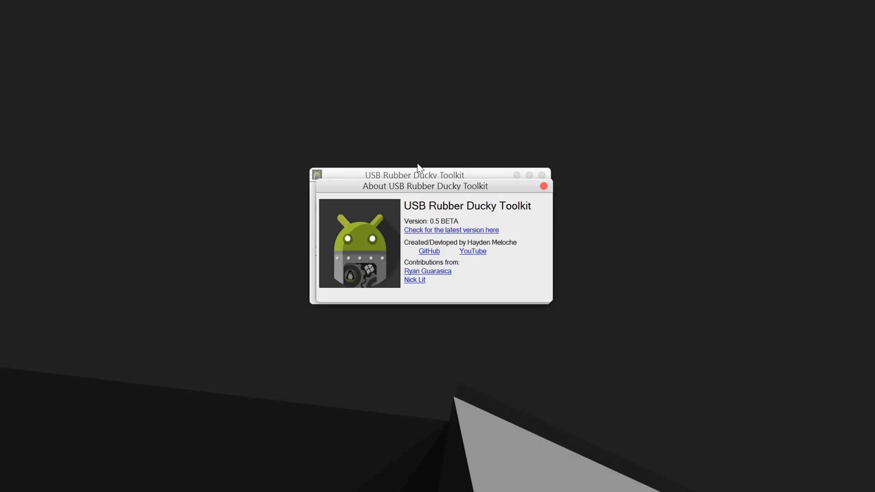
pyautogui.moveTo(543, 185)
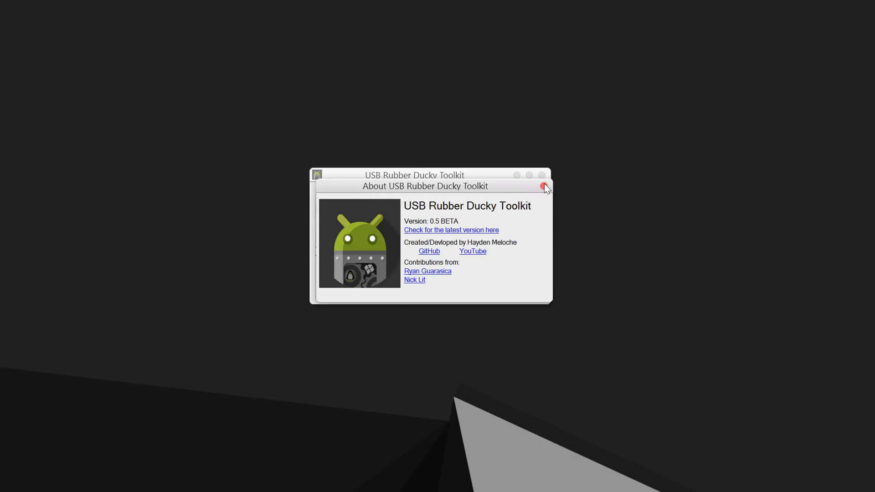
pyautogui.click(545, 186)
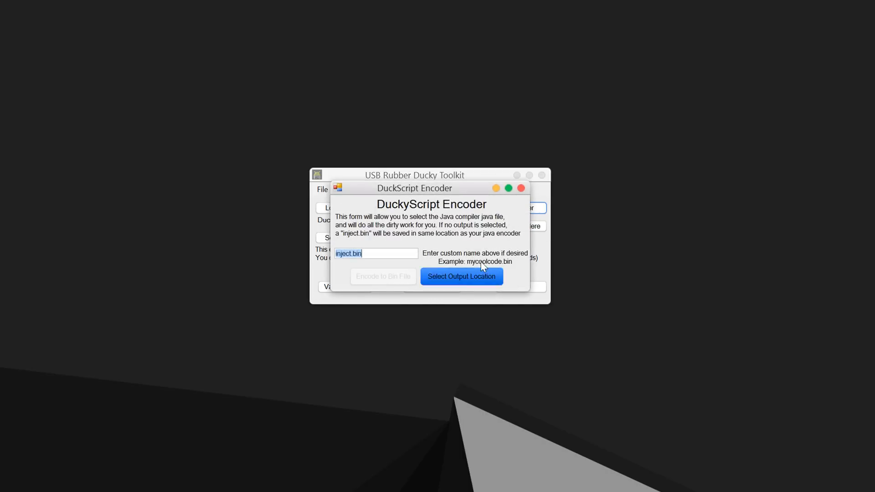
pyautogui.click(520, 187)
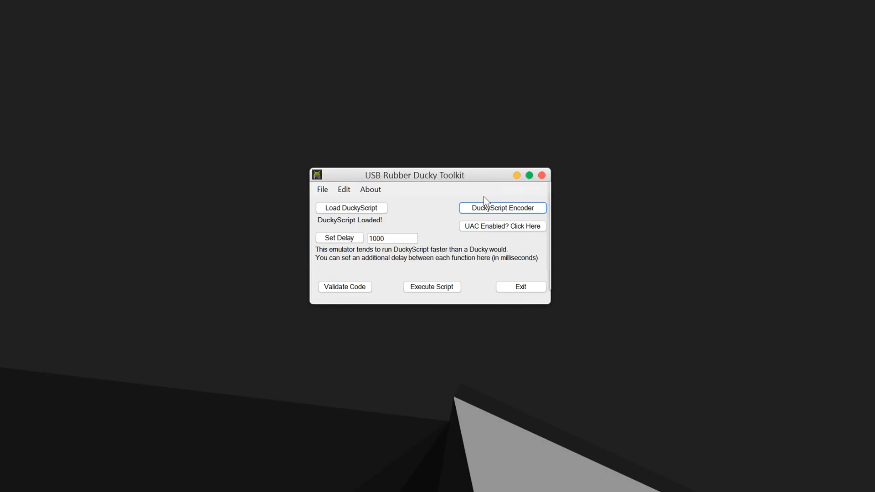
pyautogui.moveTo(419, 191)
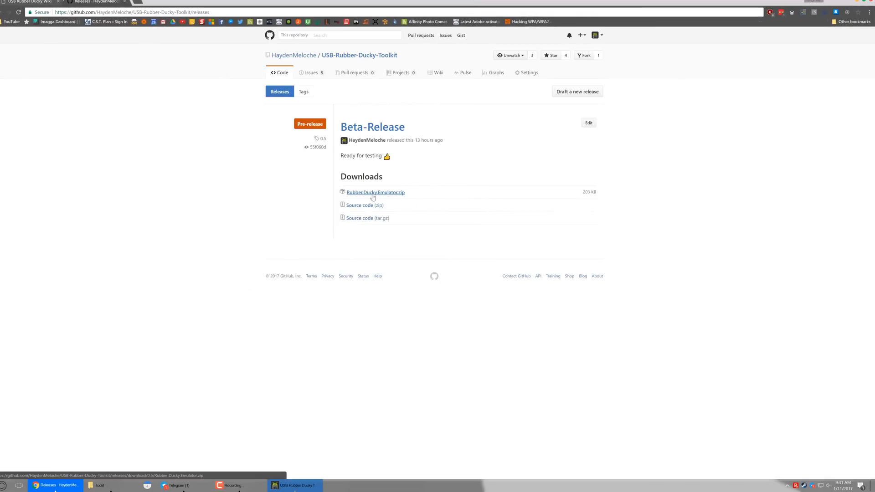
pyautogui.moveTo(712, 155)
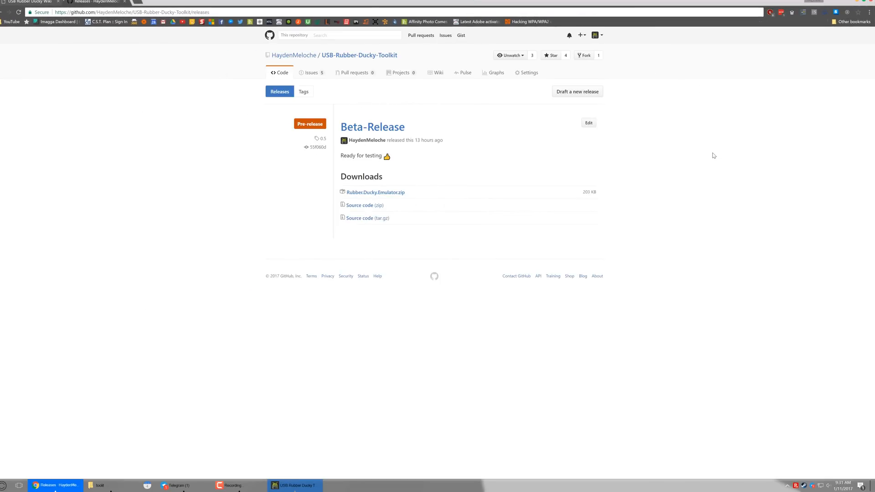
pyautogui.moveTo(673, 159)
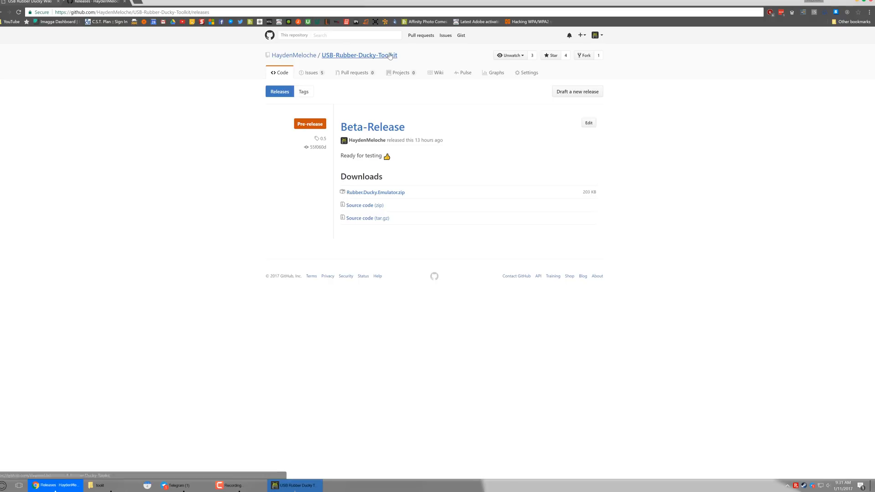
# Go to the repository's main page and view its open Issues list
pyautogui.click(359, 55)
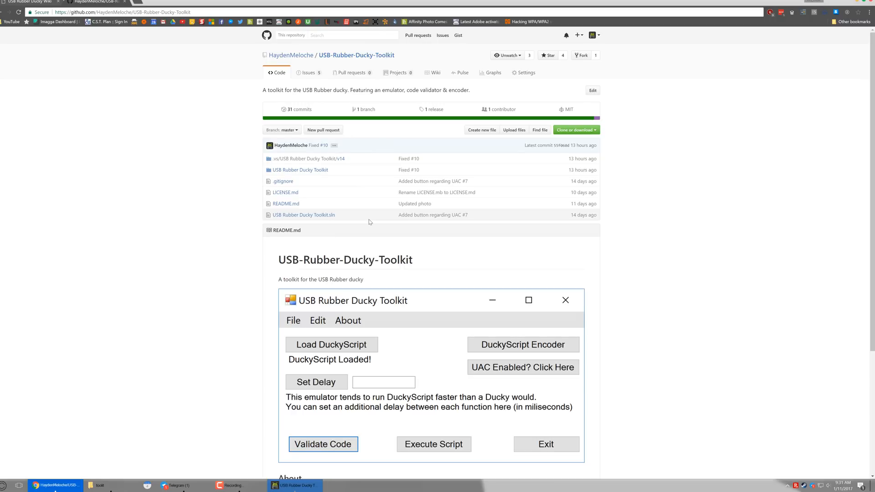
pyautogui.moveTo(309, 73)
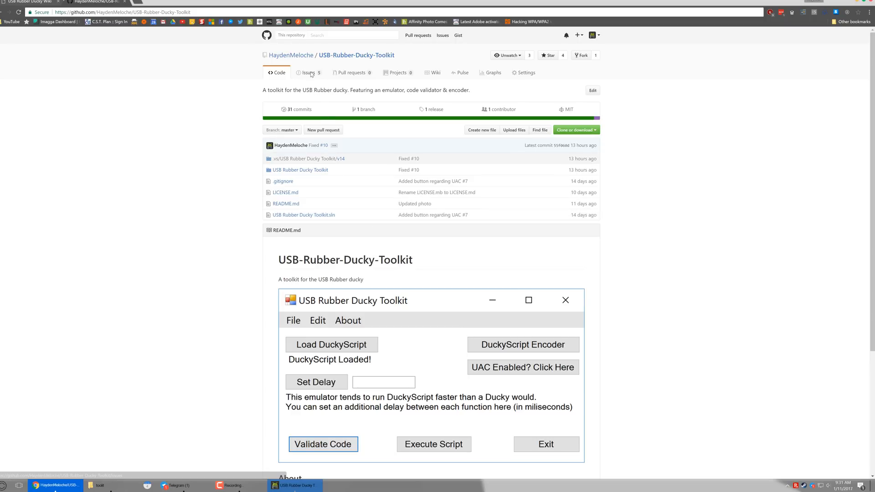
pyautogui.click(308, 73)
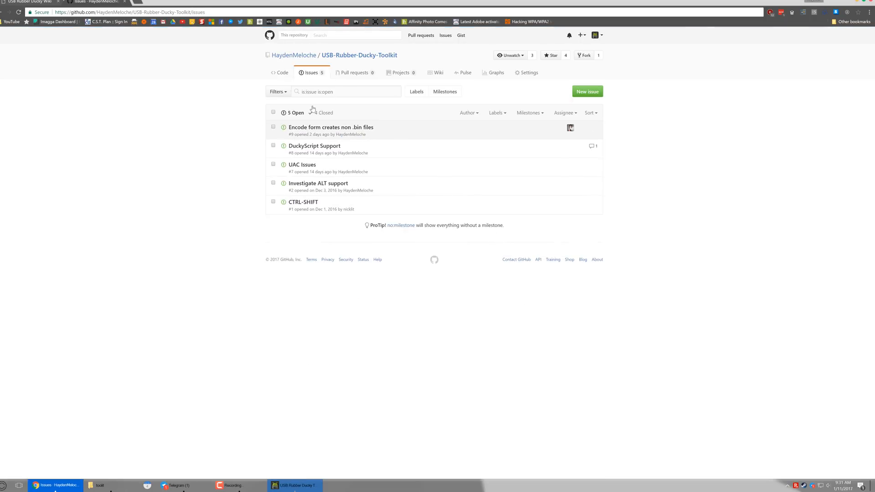